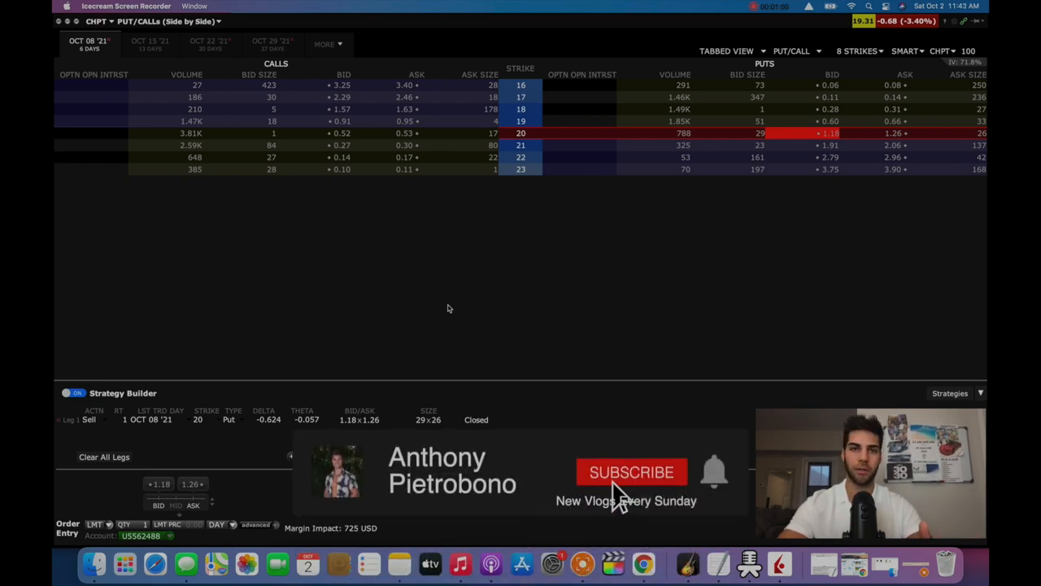
- Zoom the CHPT daily chart out to about a year, then load IWM from the watchlist
{"action": "left_click", "coordinate": [631, 472]}
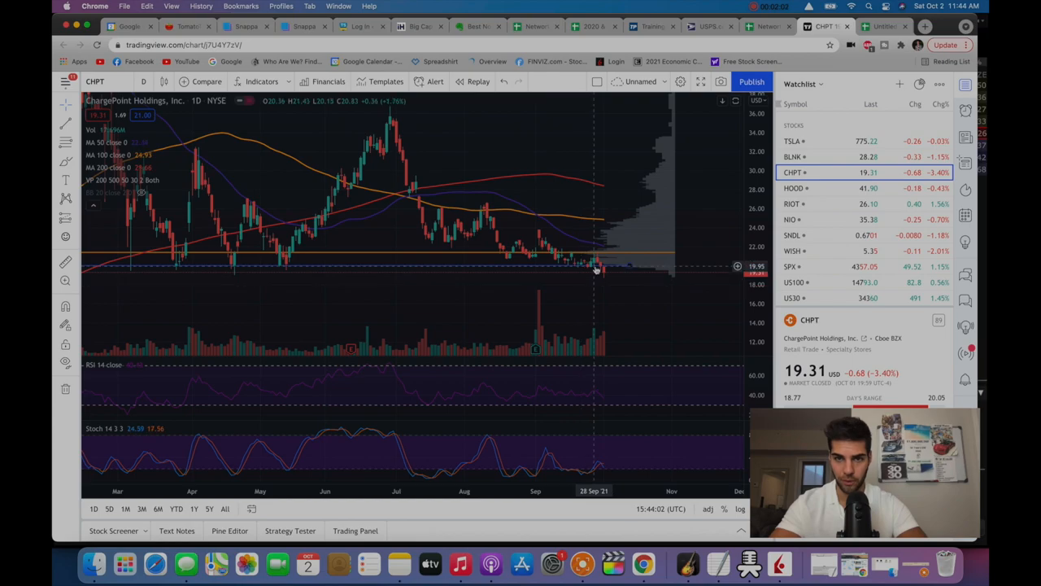
{"action": "mouse_move", "coordinate": [604, 280]}
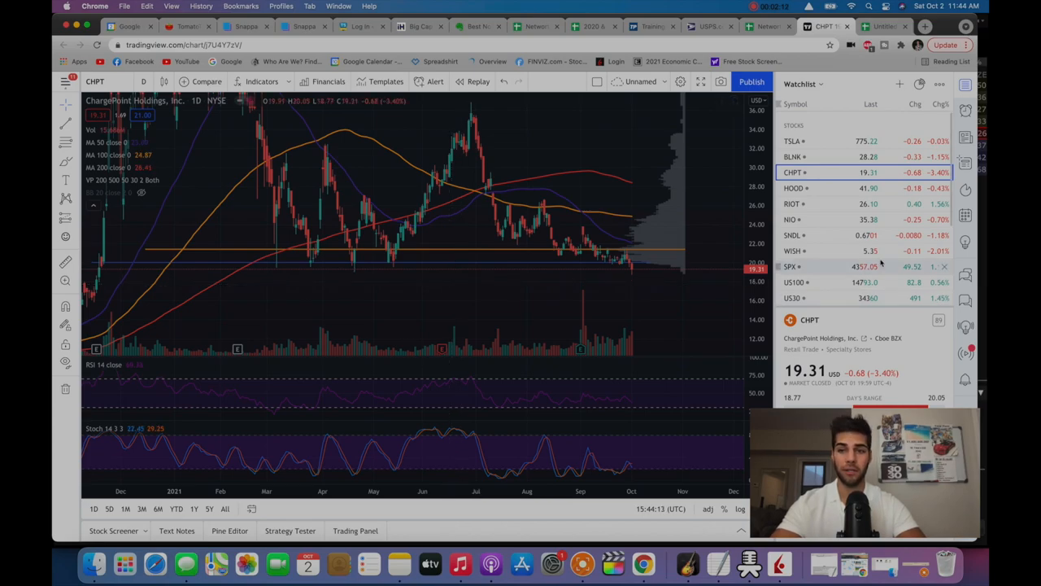
{"action": "scroll", "scroll_direction": "down", "scroll_amount": 3}
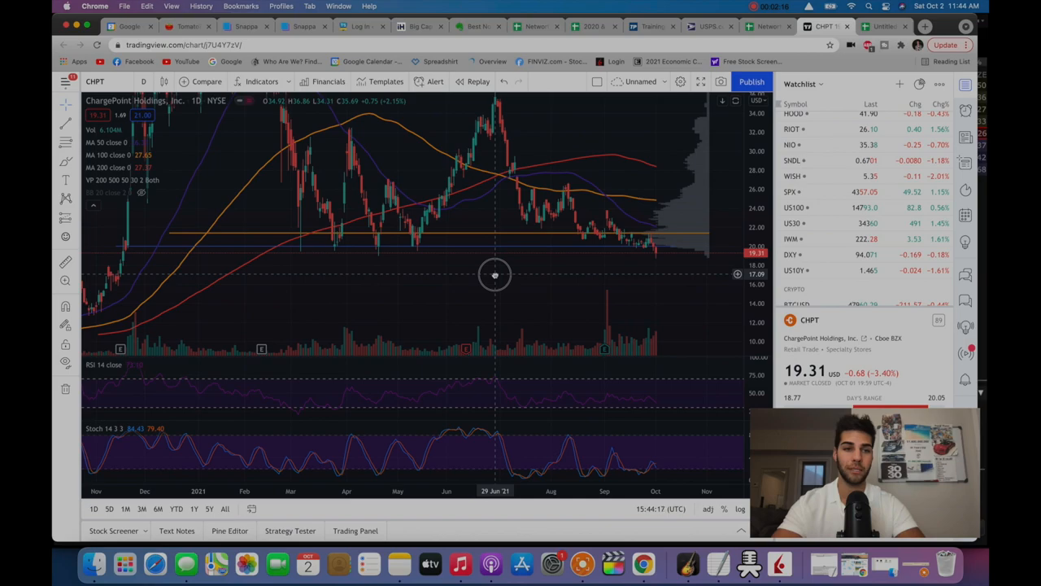
{"action": "mouse_move", "coordinate": [550, 291]}
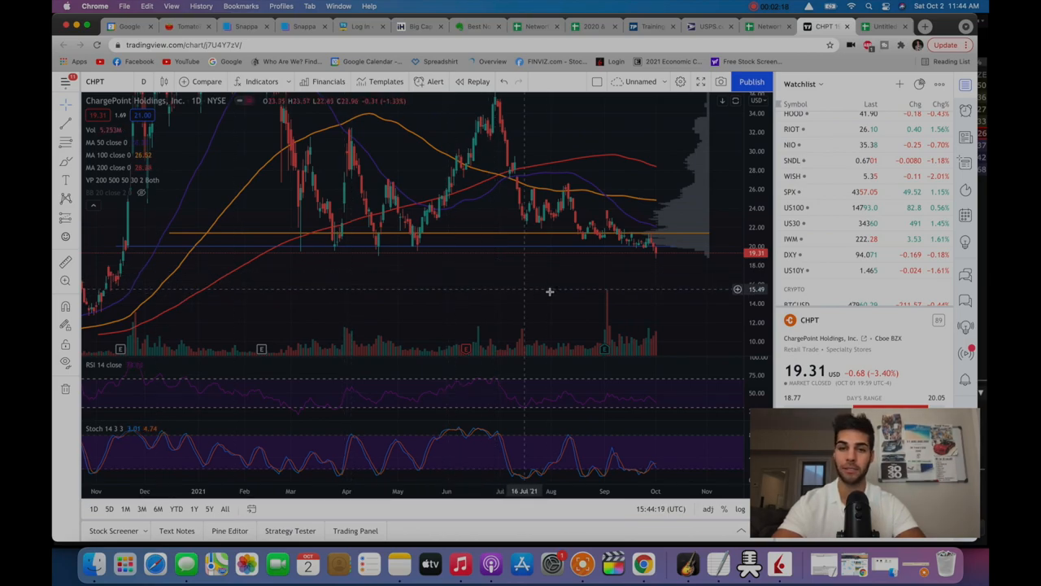
{"action": "mouse_move", "coordinate": [656, 247]}
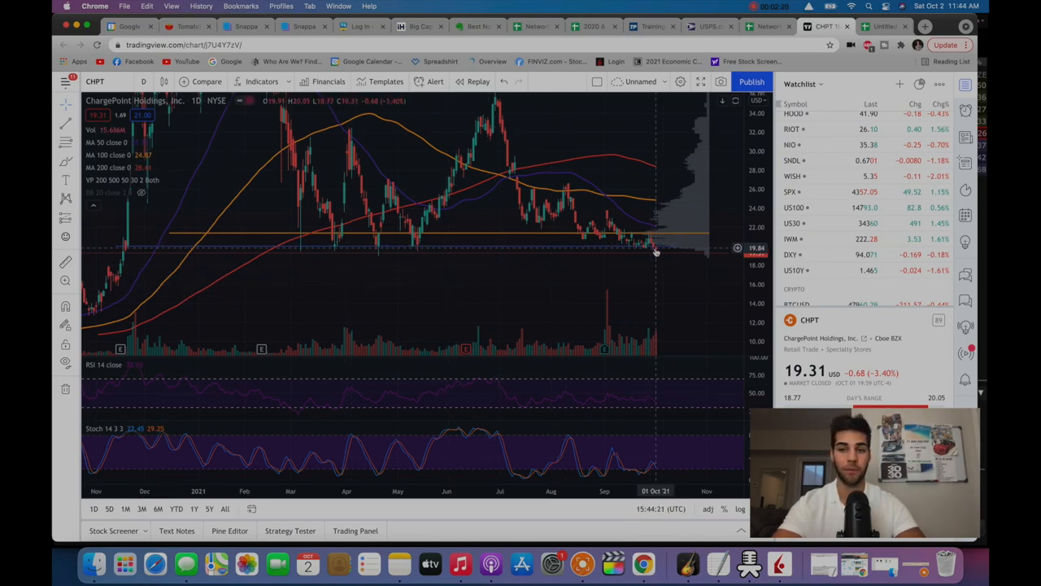
{"action": "left_click", "coordinate": [793, 180]}
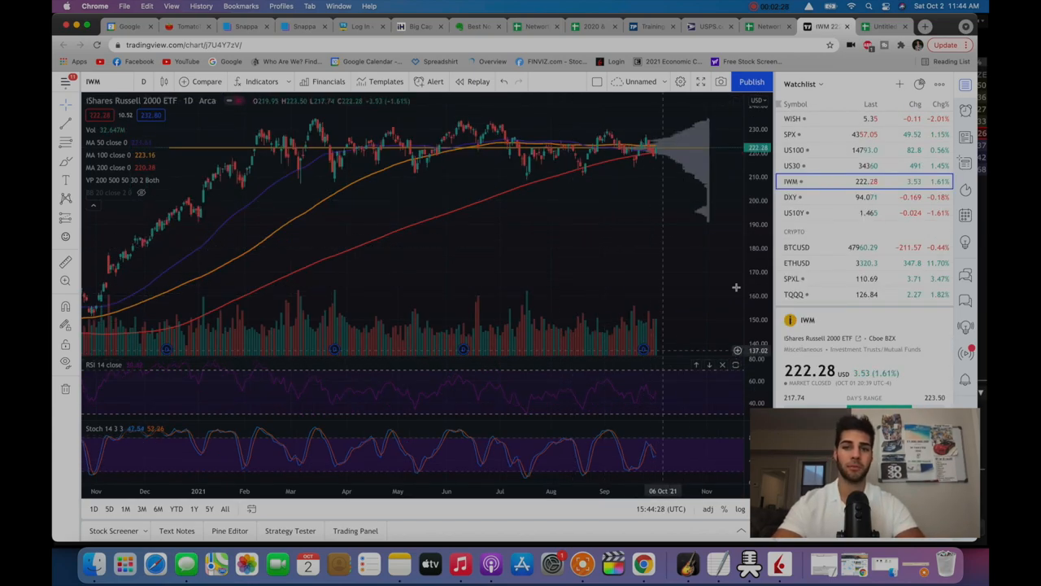
- Review the IWM daily chart and return to ChargePoint (CHPT) from the watchlist
{"action": "scroll", "scroll_direction": "up", "scroll_amount": 3}
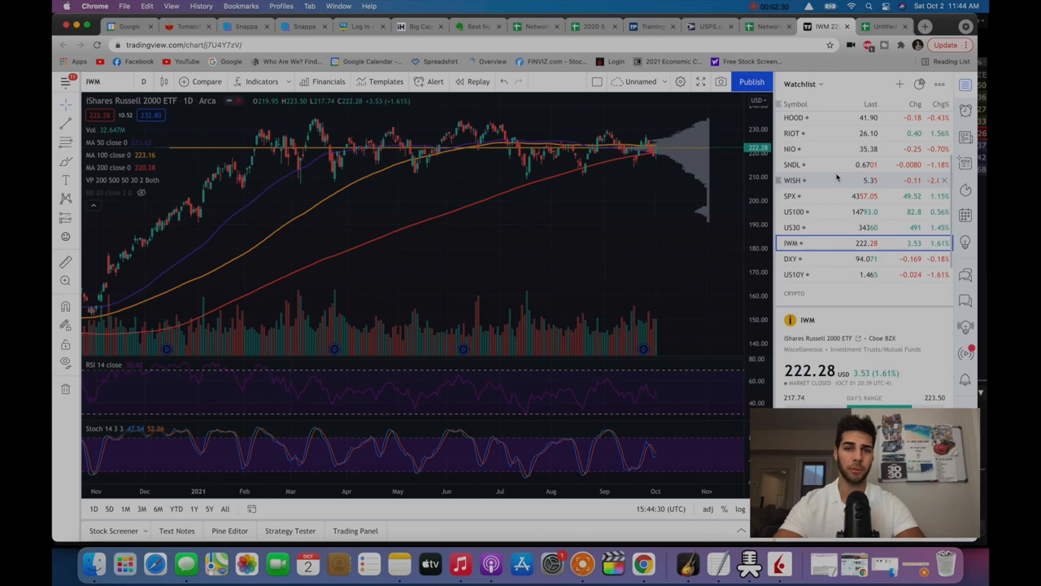
{"action": "mouse_move", "coordinate": [714, 184]}
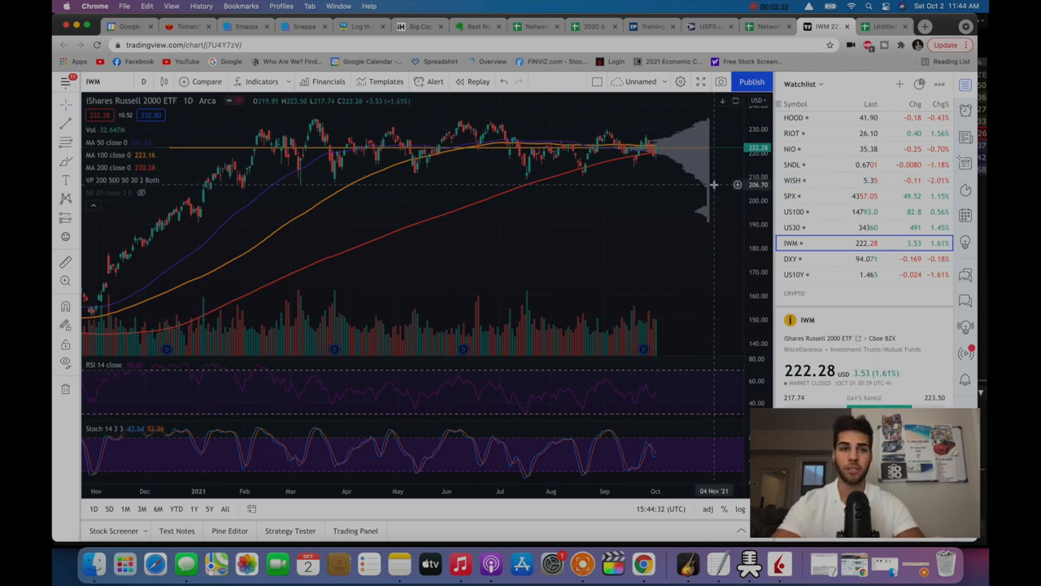
{"action": "mouse_move", "coordinate": [621, 216]}
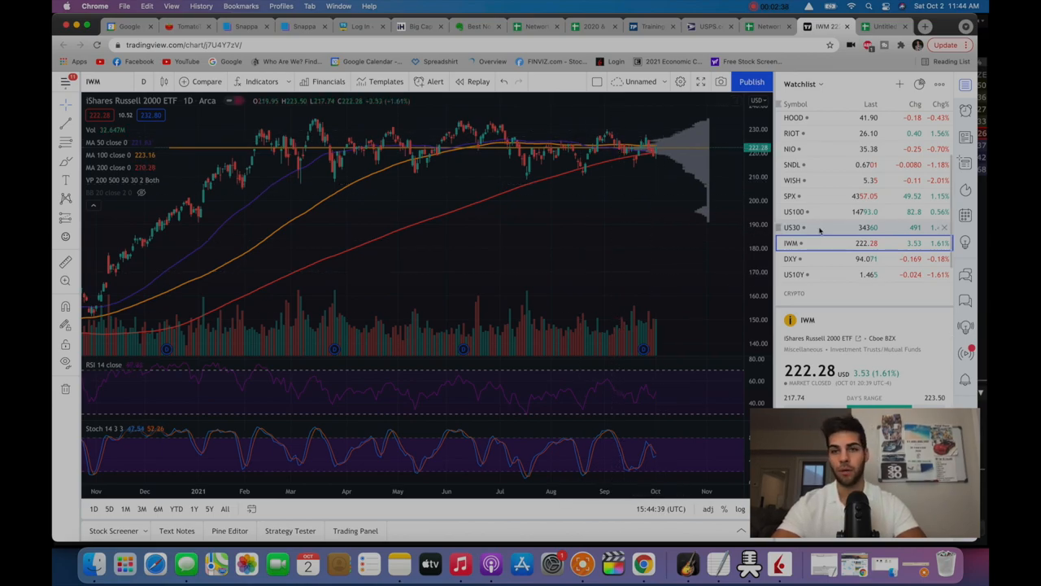
{"action": "left_click", "coordinate": [794, 172]}
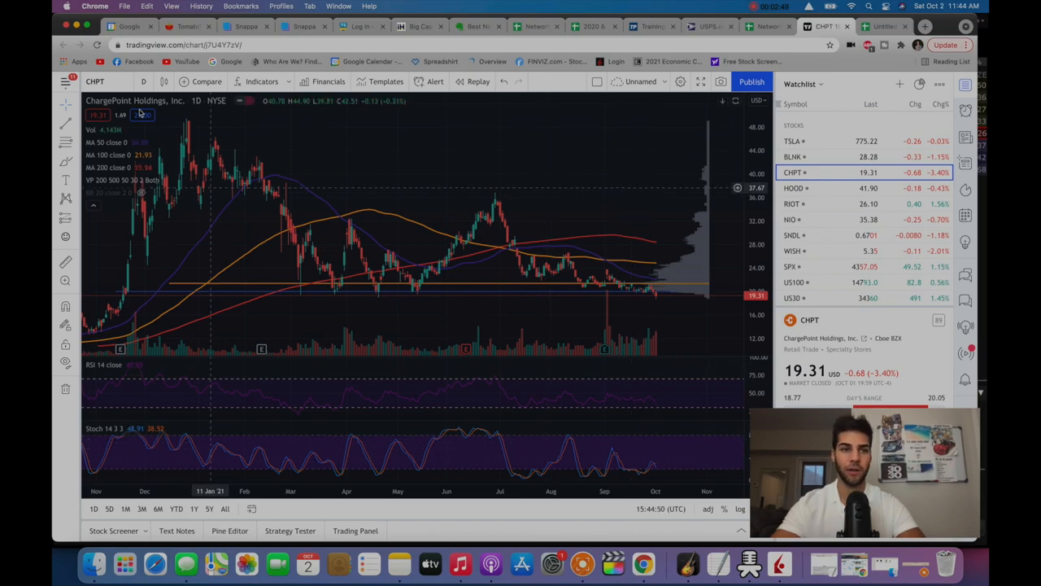
- Switch CHPT between weekly and daily candles, settling on 1W, then bring up the trade log sheet
{"action": "left_click", "coordinate": [143, 82]}
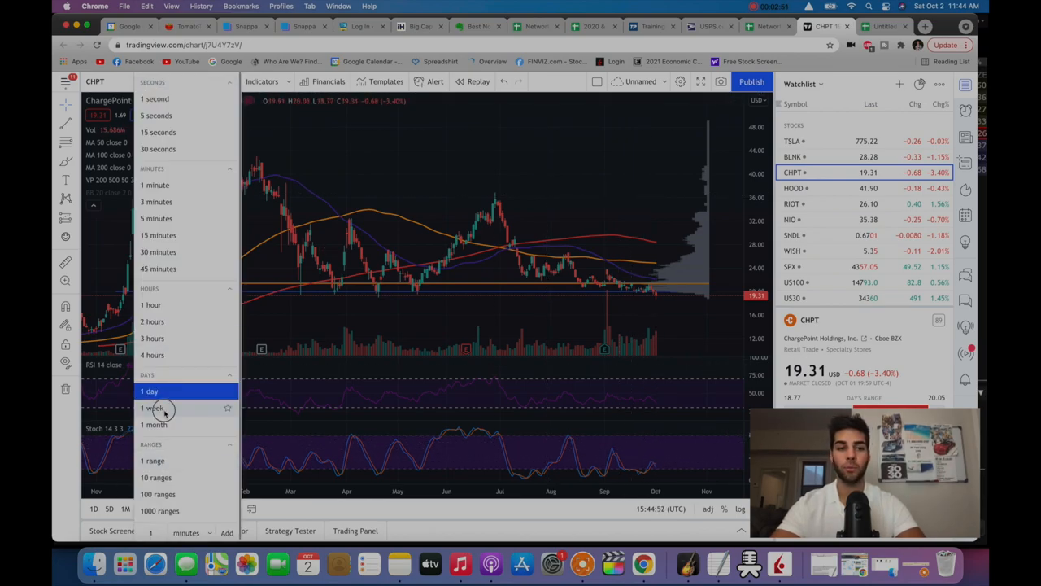
{"action": "left_click", "coordinate": [153, 407]}
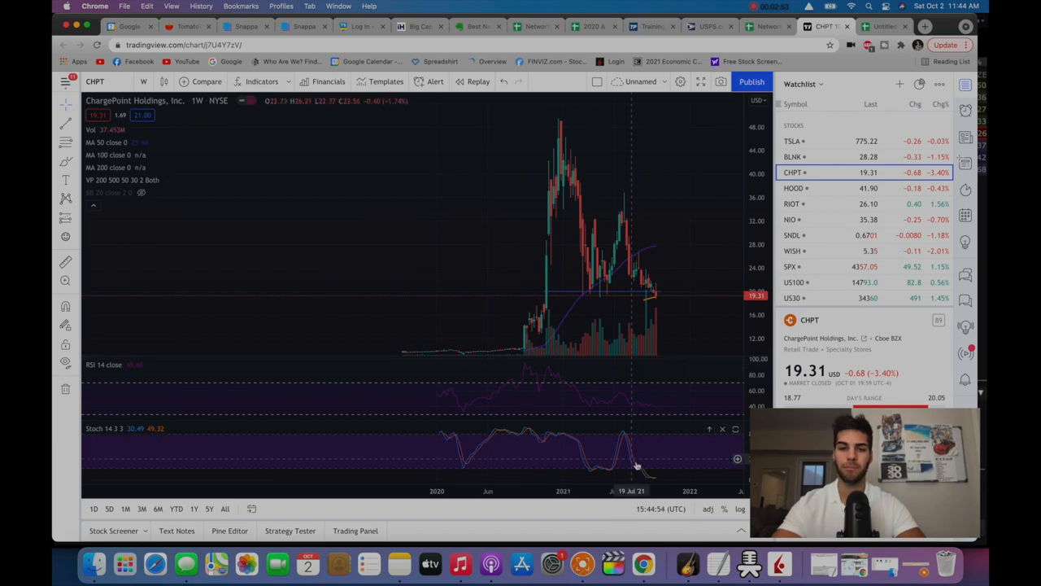
{"action": "mouse_move", "coordinate": [647, 480]}
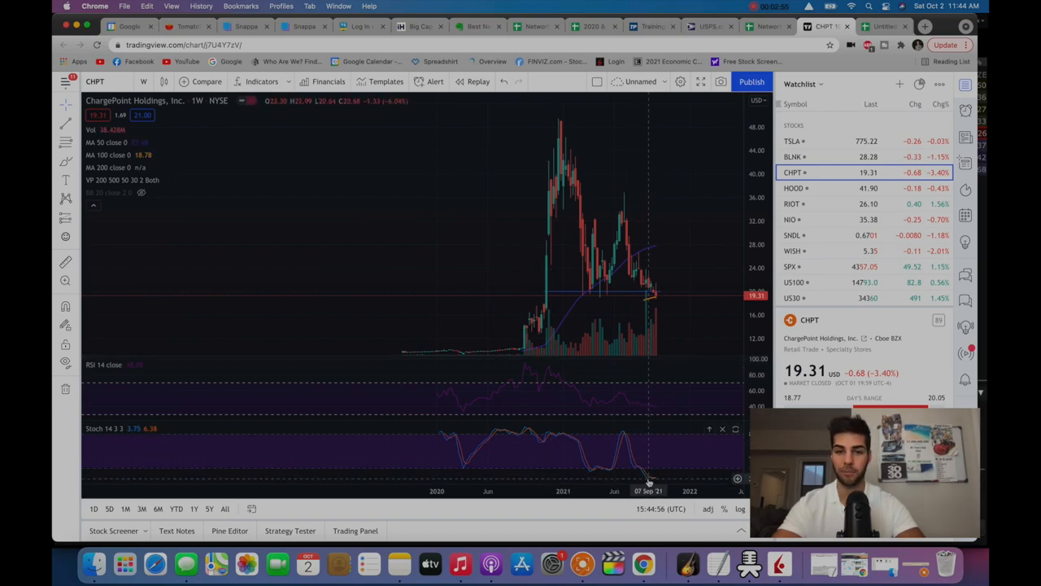
{"action": "left_click", "coordinate": [94, 508]}
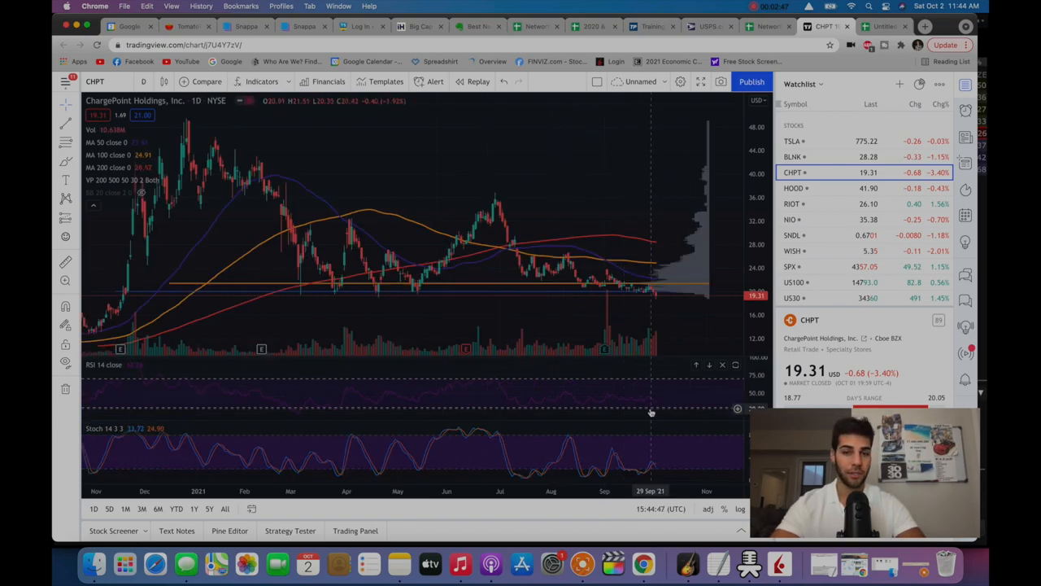
{"action": "mouse_move", "coordinate": [217, 192]}
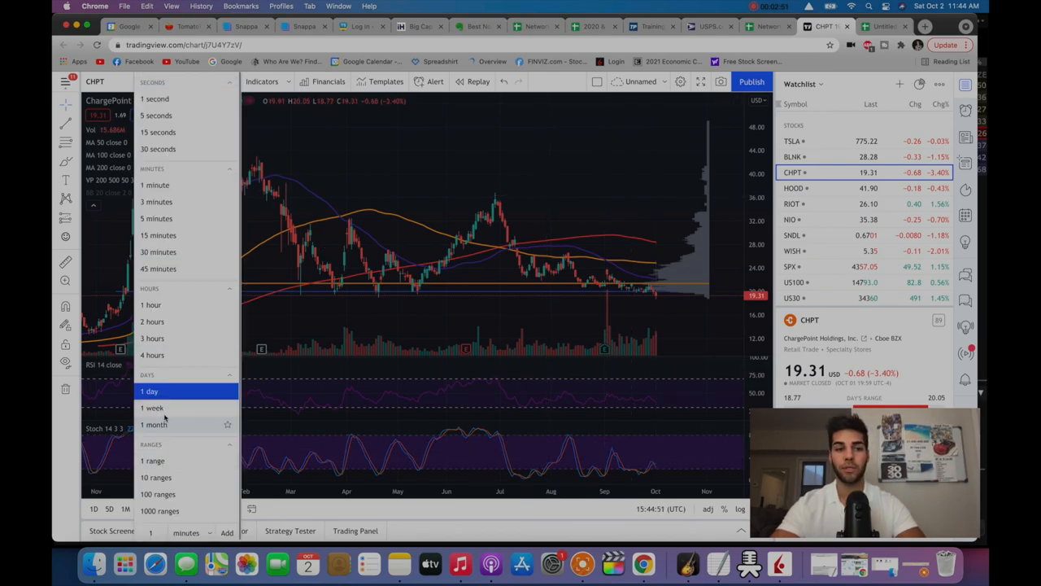
{"action": "left_click", "coordinate": [152, 406]}
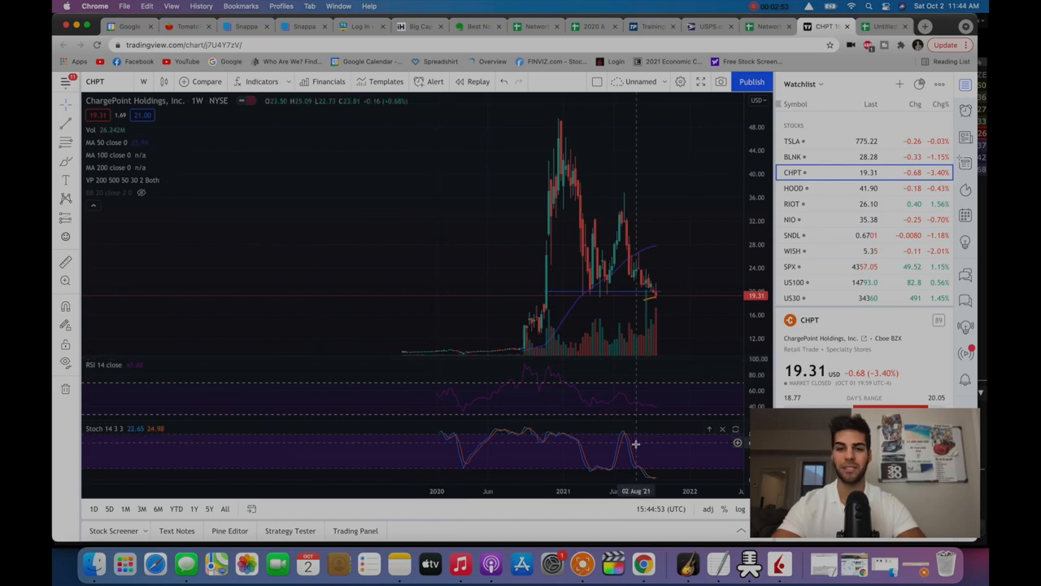
{"action": "mouse_move", "coordinate": [628, 469]}
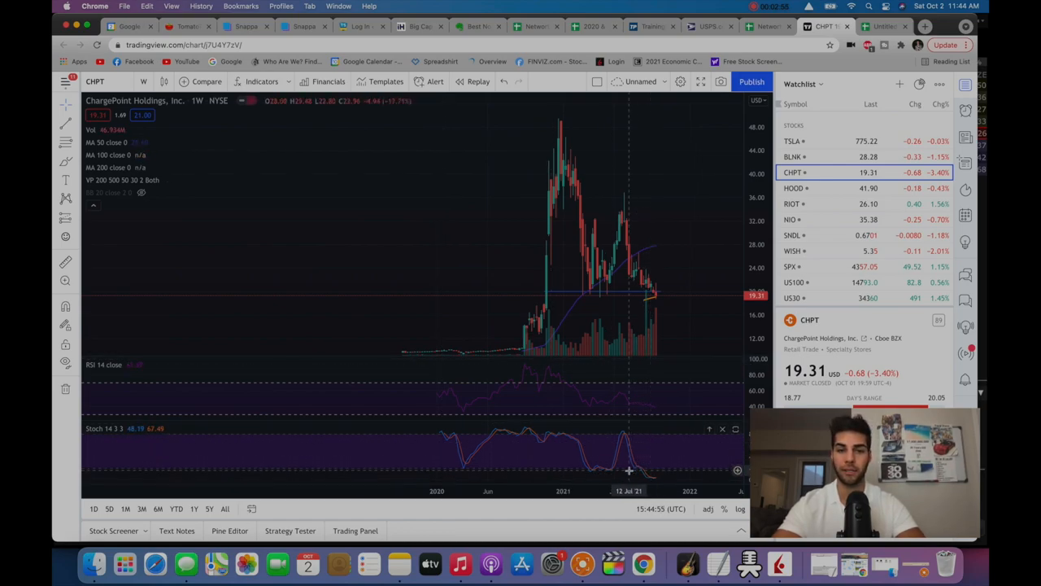
{"action": "mouse_move", "coordinate": [641, 472]}
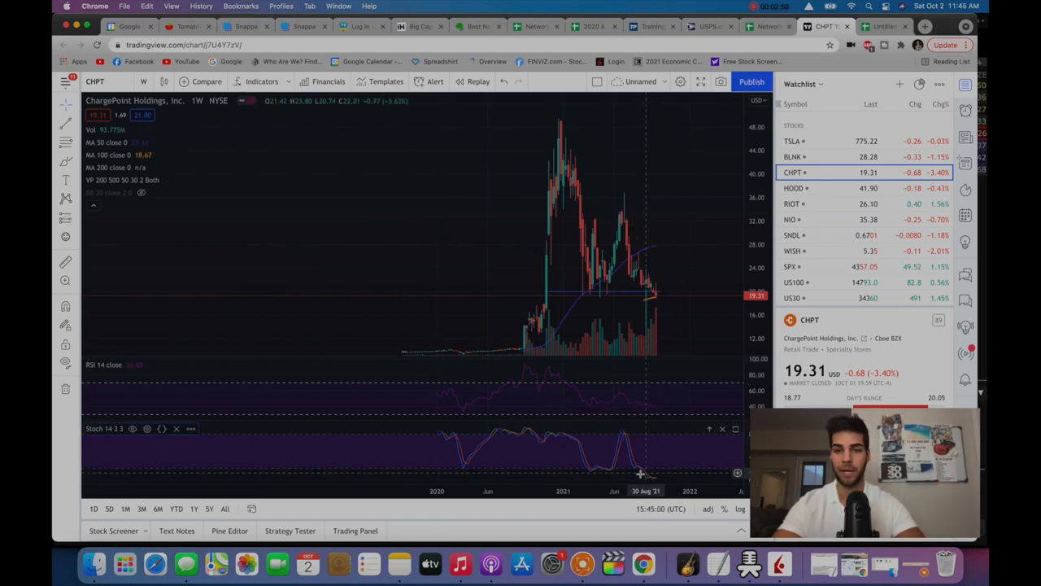
{"action": "left_click", "coordinate": [879, 27]}
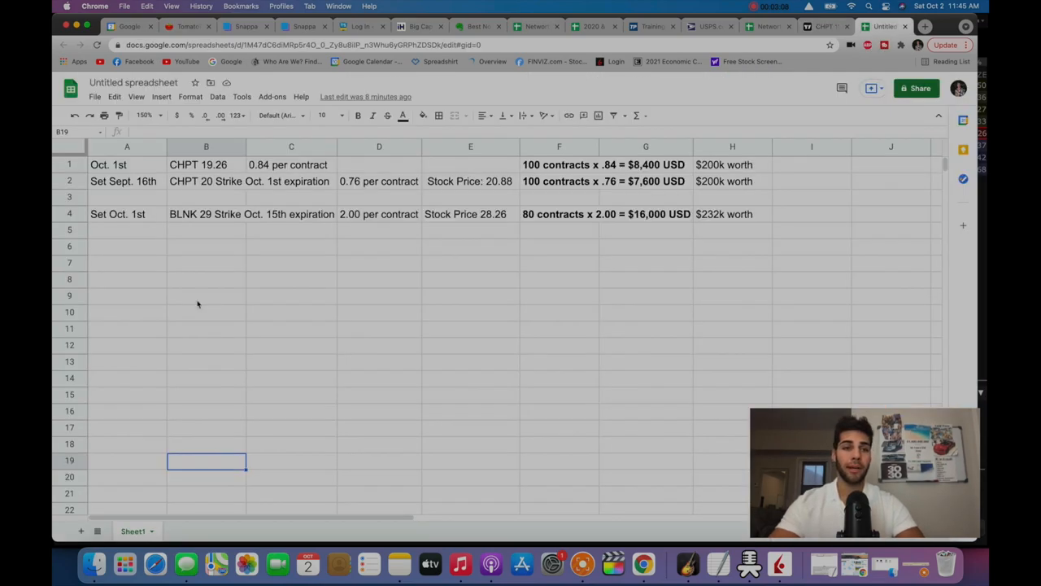
{"action": "mouse_move", "coordinate": [198, 171]}
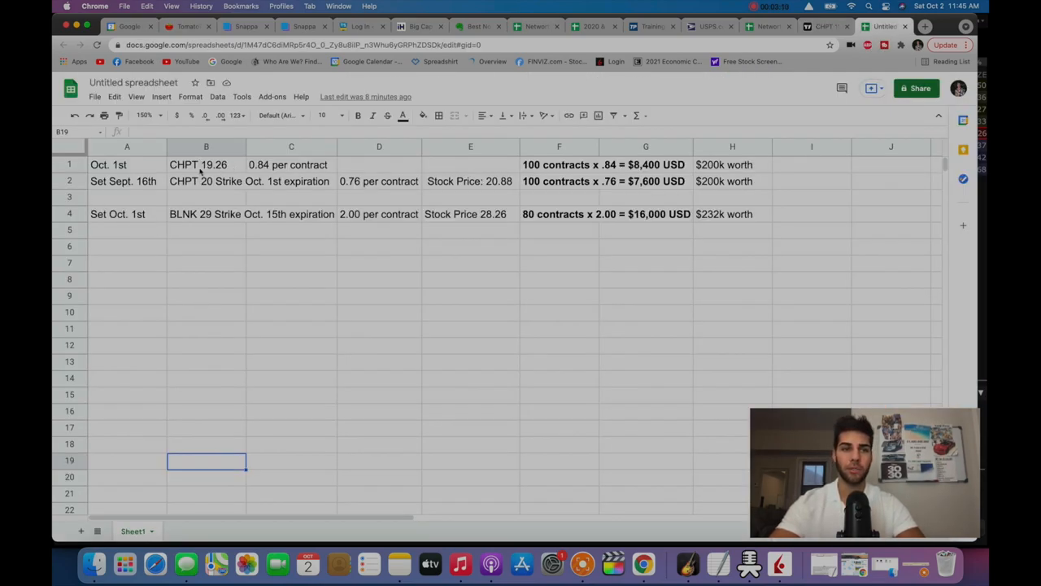
- Walk through the CHPT row 1 entries: 19.26, 0.84 per contract, $8,400 total
{"action": "left_click", "coordinate": [205, 164]}
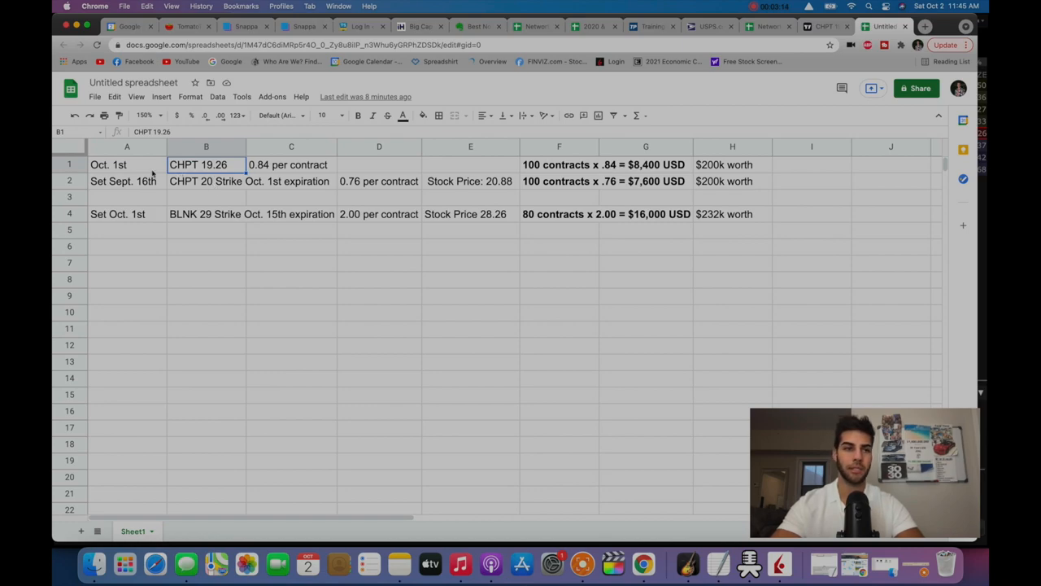
{"action": "left_click", "coordinate": [289, 164]}
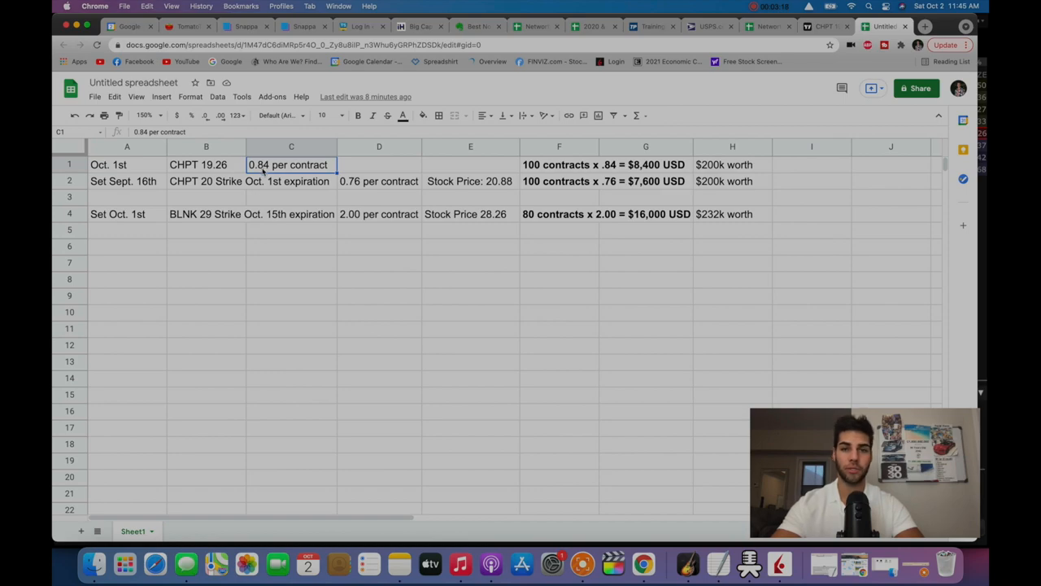
{"action": "left_click", "coordinate": [560, 165]}
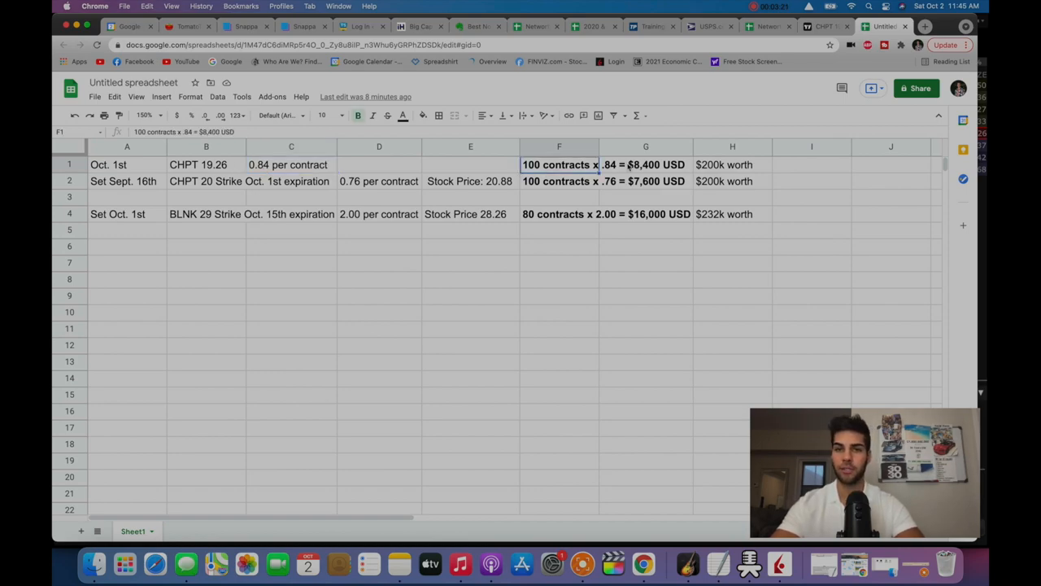
{"action": "left_click", "coordinate": [645, 165]}
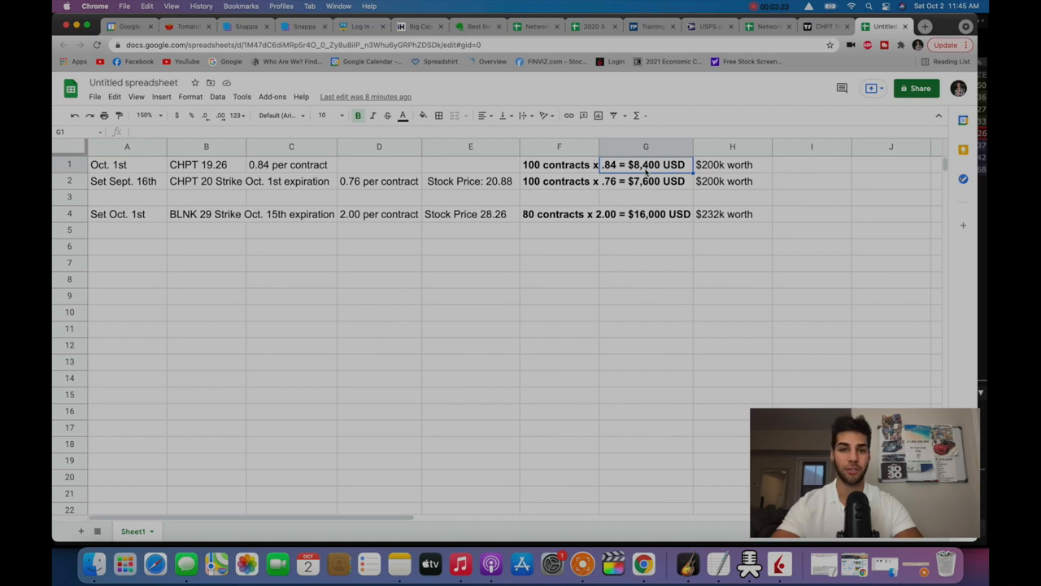
- Walk through the Sept. 16th CHPT row: 0.76 premium, 100 contracts, $7,600, versus the $8,400 Oct. 1st total
{"action": "left_click", "coordinate": [127, 181]}
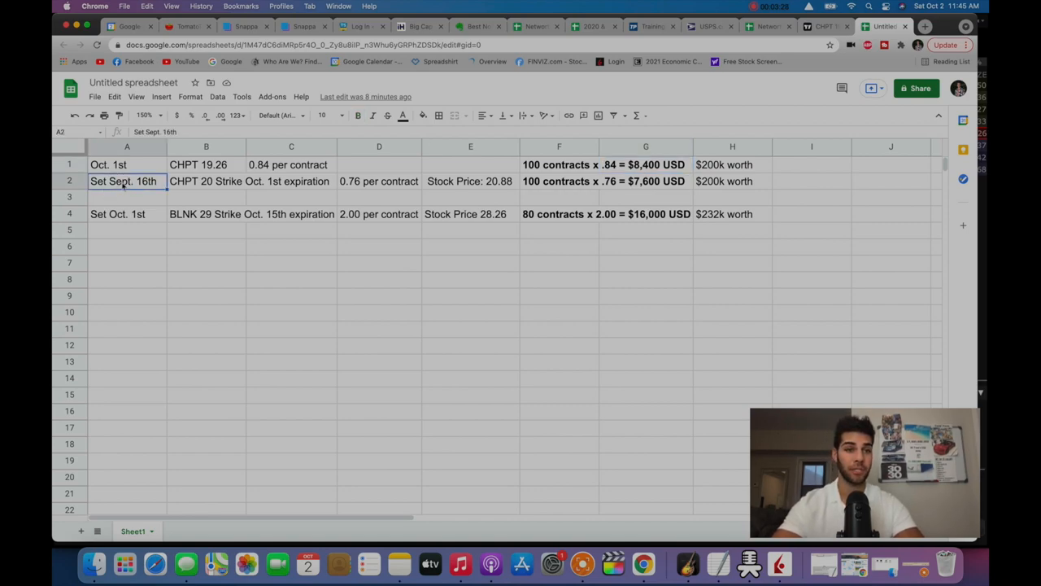
{"action": "left_click", "coordinate": [205, 181]}
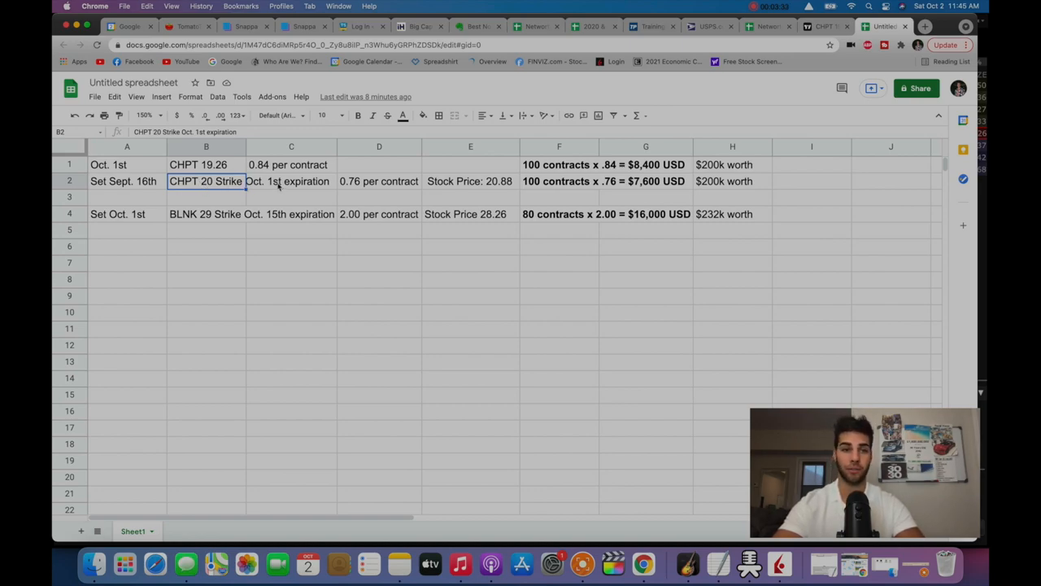
{"action": "left_click", "coordinate": [377, 180]}
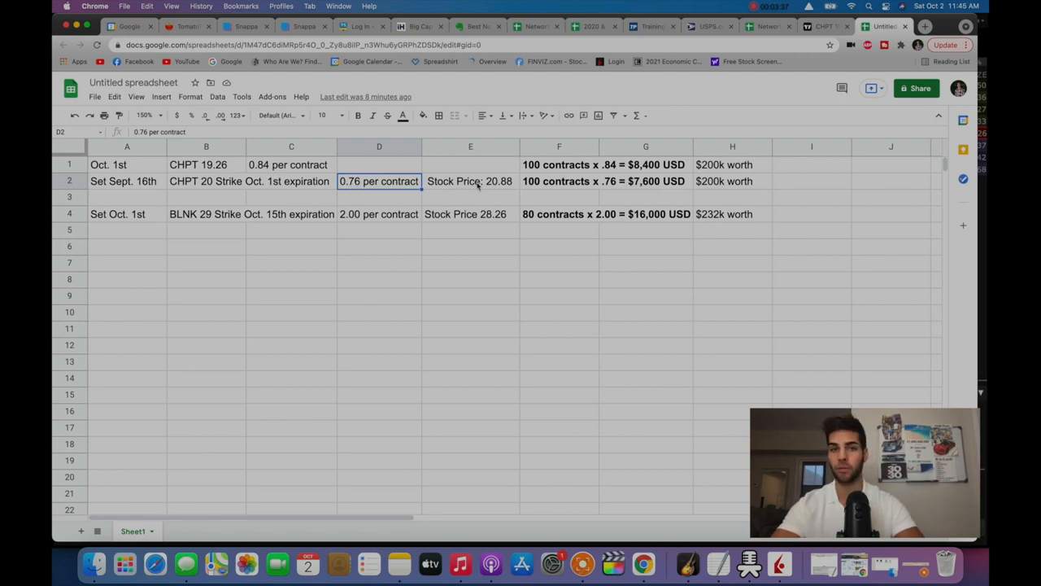
{"action": "left_click", "coordinate": [470, 181]}
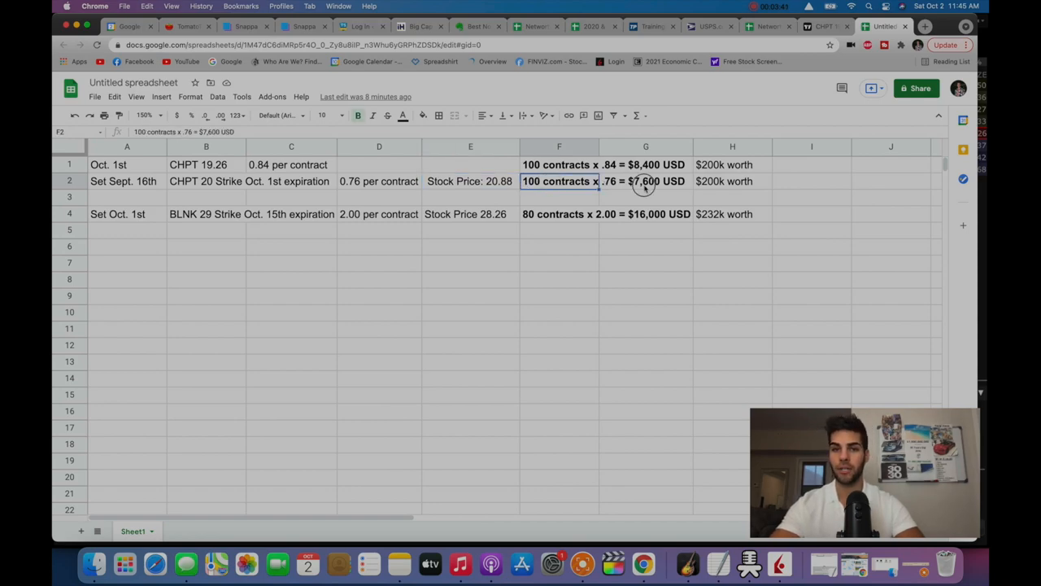
{"action": "left_click", "coordinate": [644, 181]}
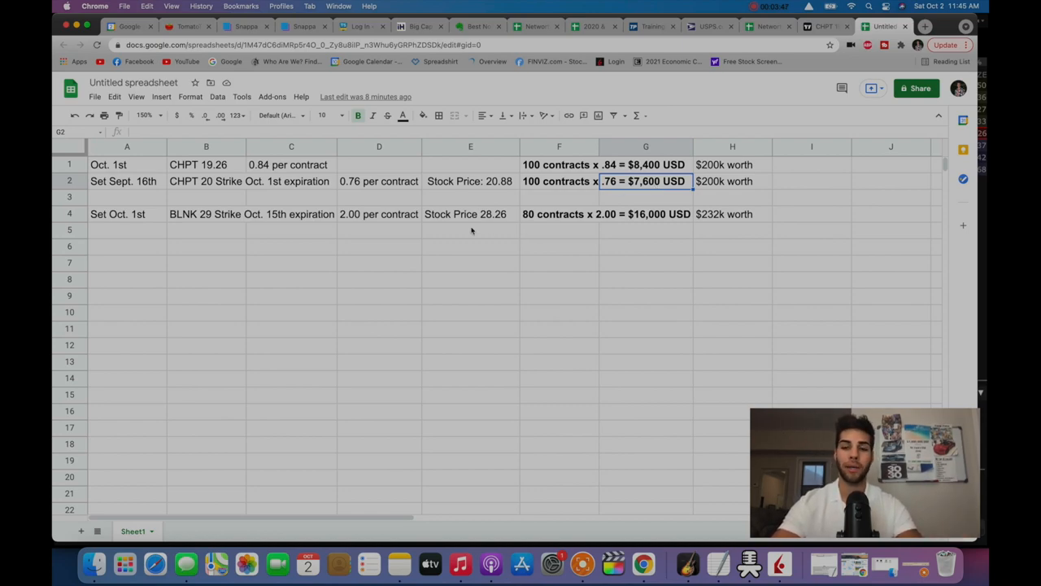
{"action": "left_click", "coordinate": [645, 164]}
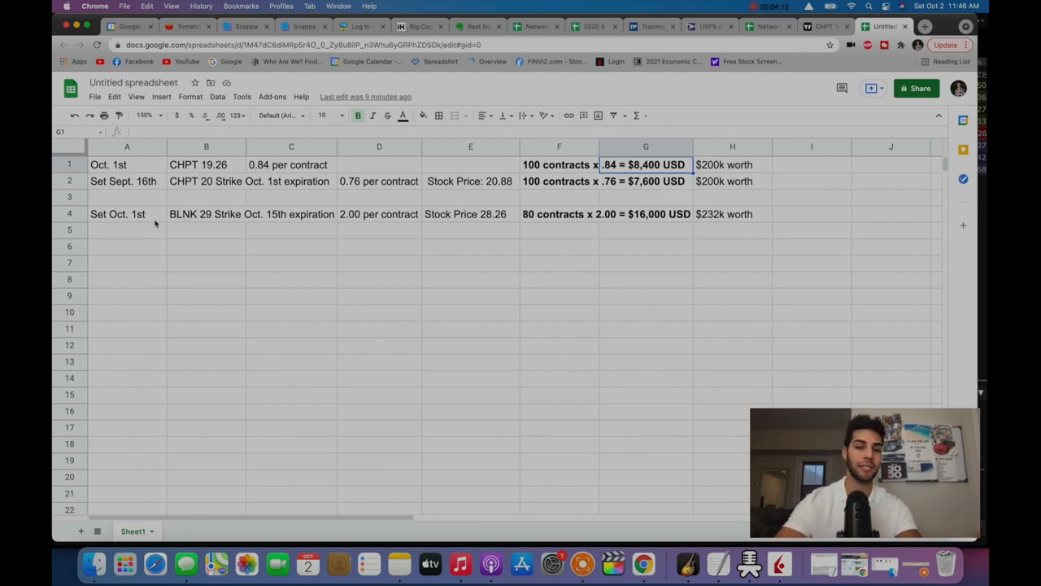
{"action": "left_click", "coordinate": [205, 214]}
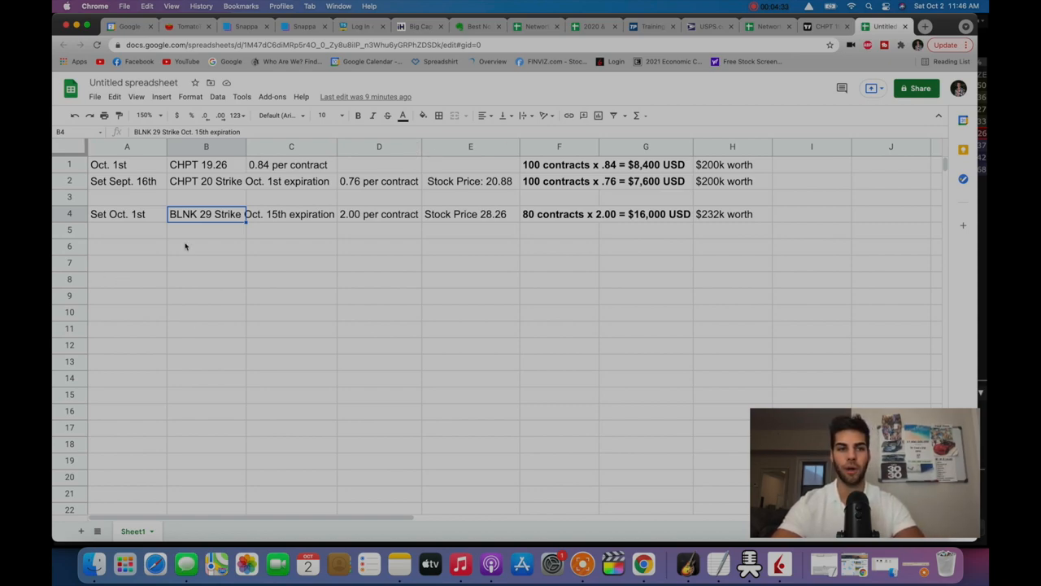
{"action": "left_click", "coordinate": [290, 215]}
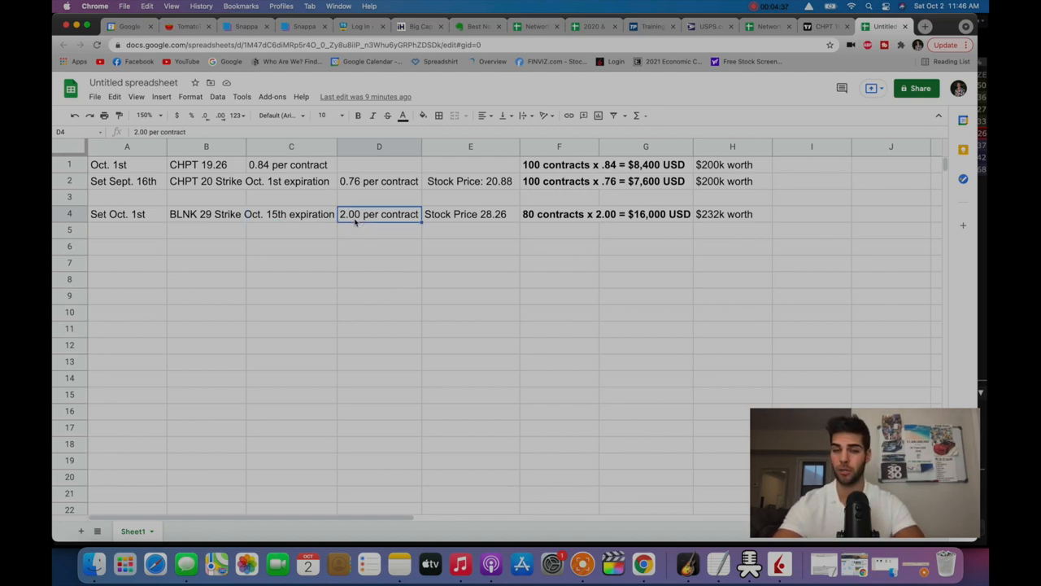
{"action": "left_click", "coordinate": [470, 215]}
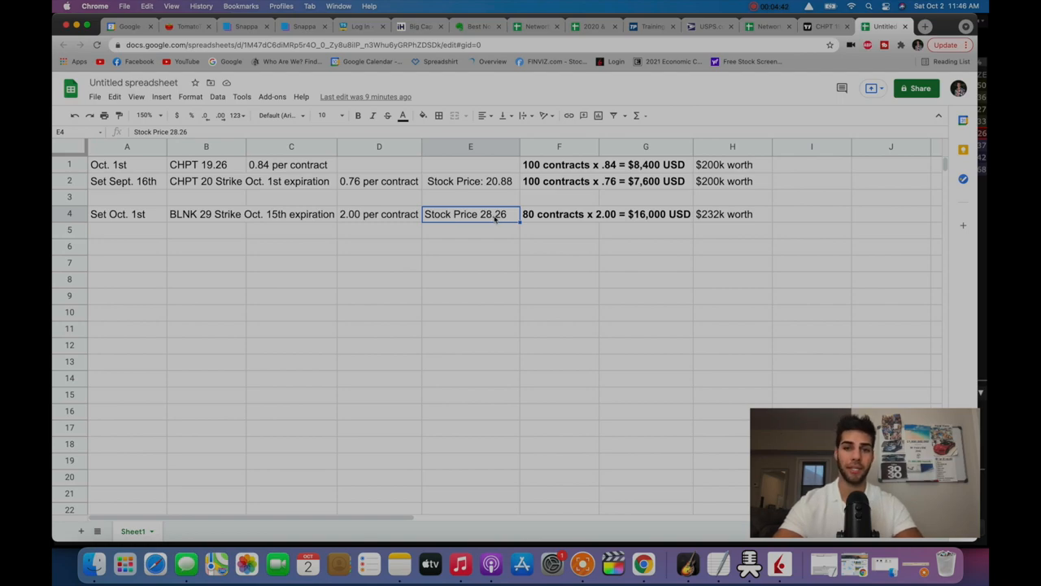
{"action": "left_click", "coordinate": [560, 215]}
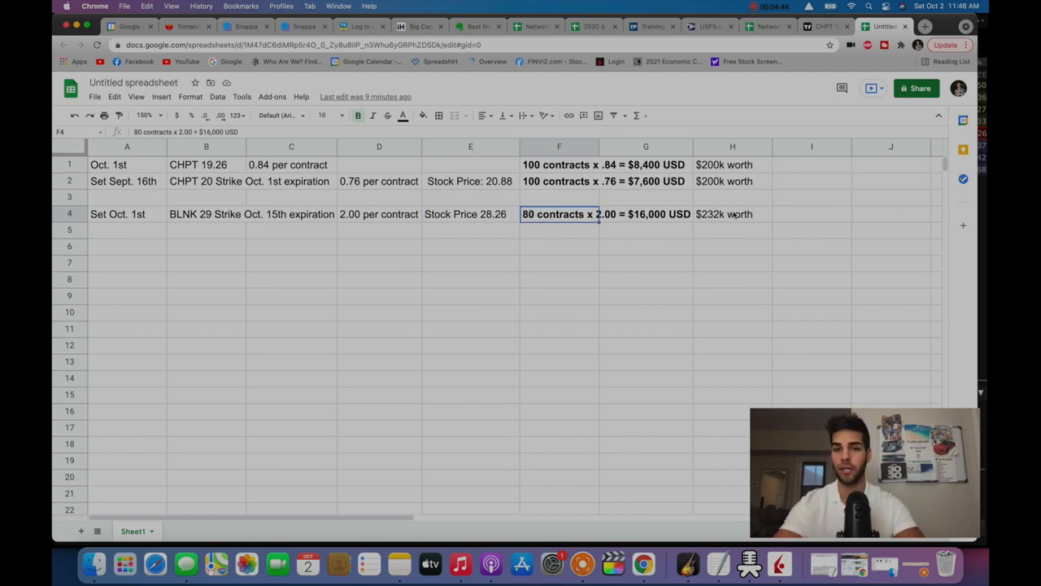
{"action": "left_click", "coordinate": [732, 215]}
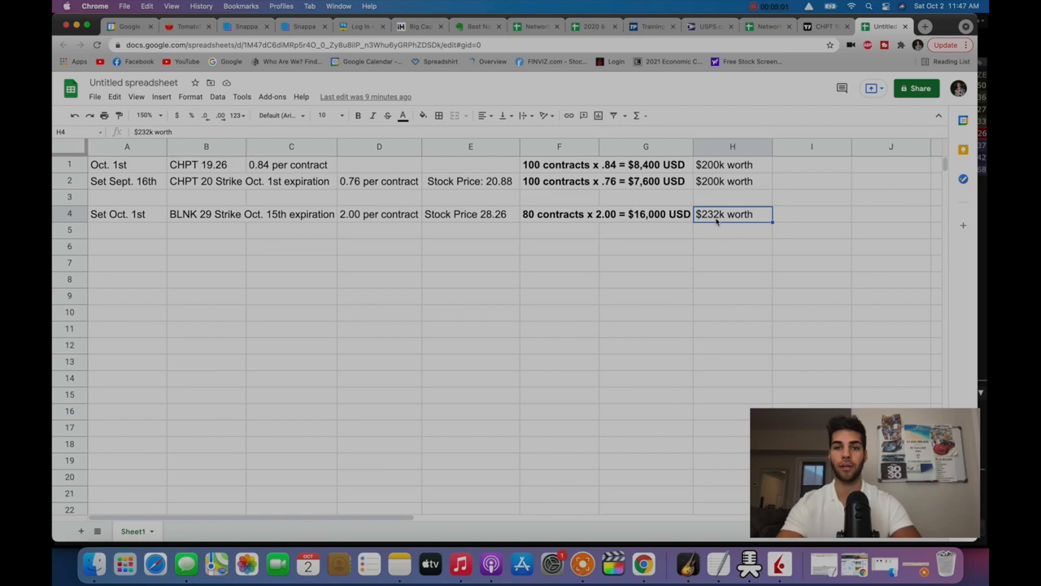
{"action": "mouse_move", "coordinate": [613, 247]}
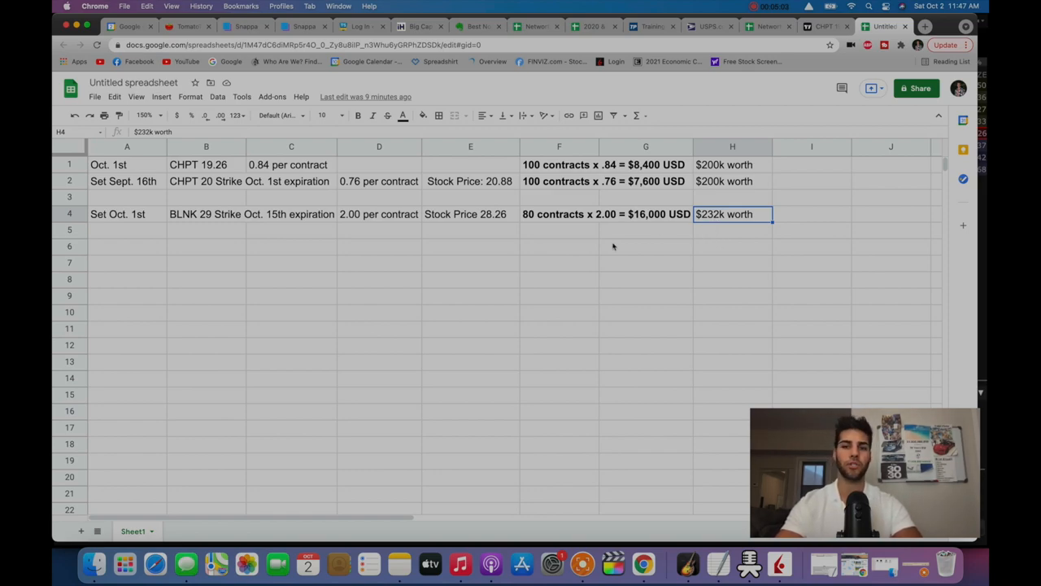
{"action": "mouse_move", "coordinate": [677, 193]}
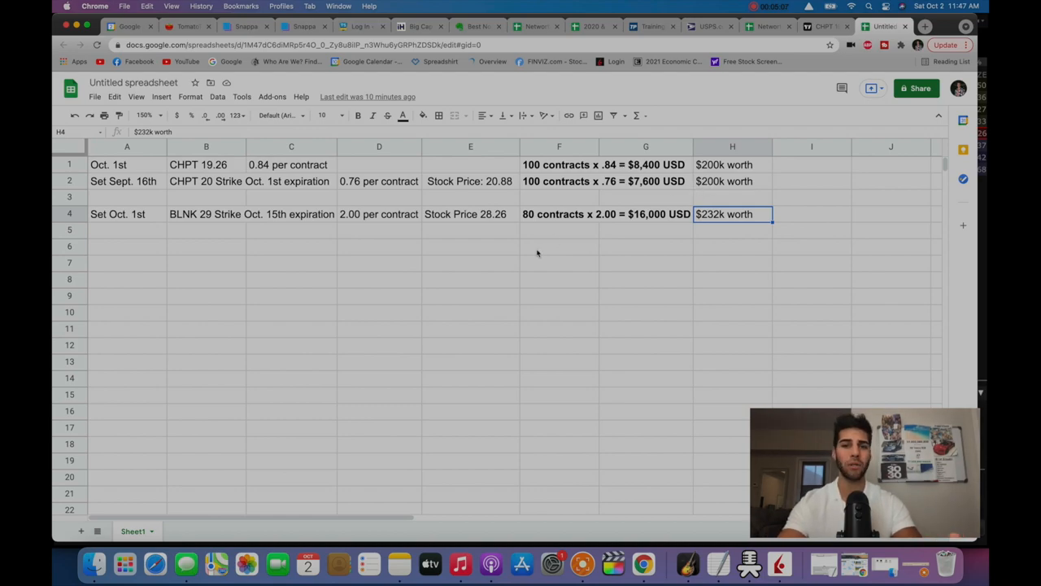
{"action": "mouse_move", "coordinate": [423, 218]}
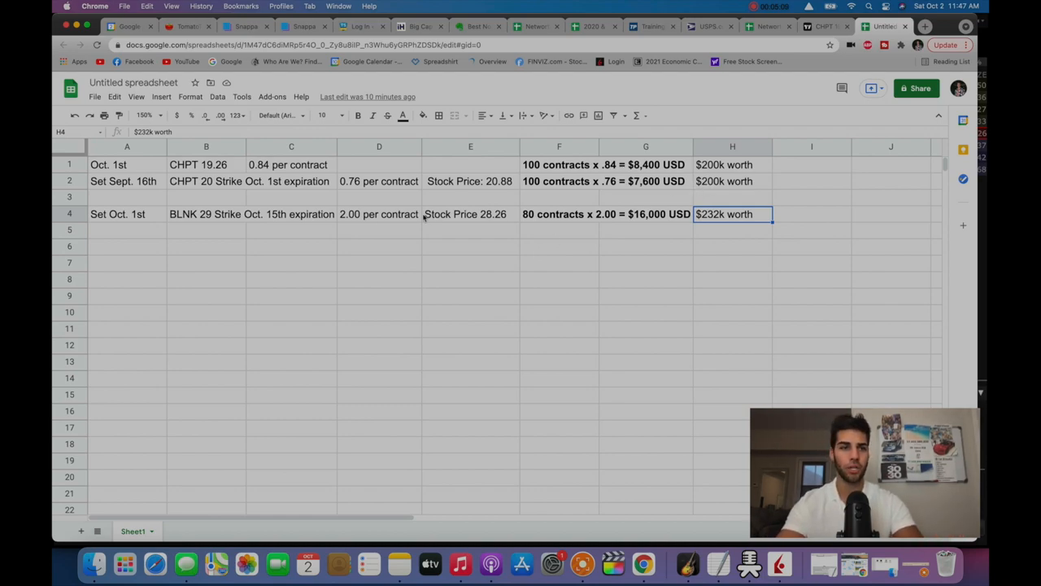
{"action": "left_click", "coordinate": [205, 215]}
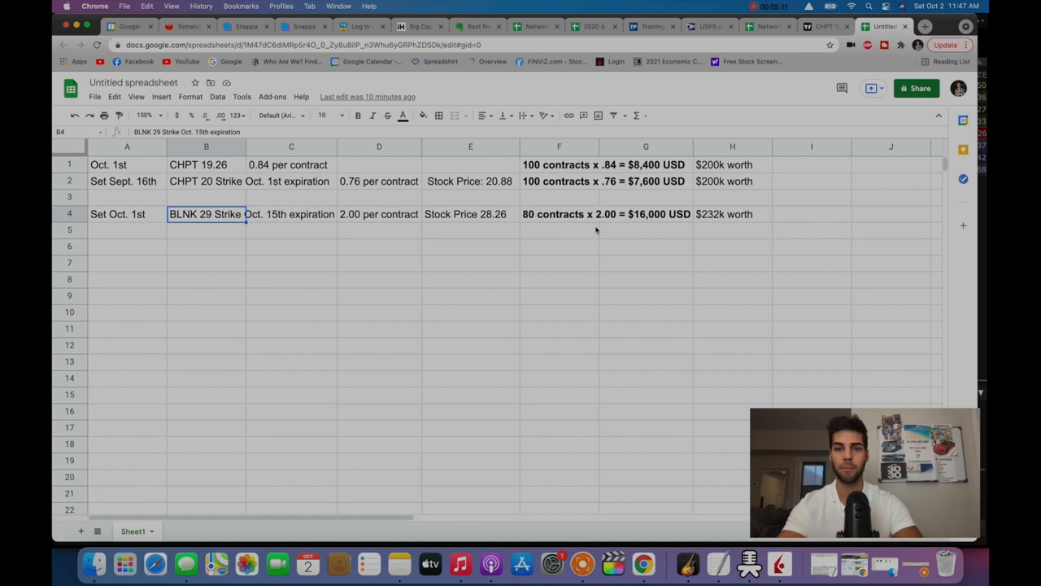
{"action": "left_click", "coordinate": [559, 215]}
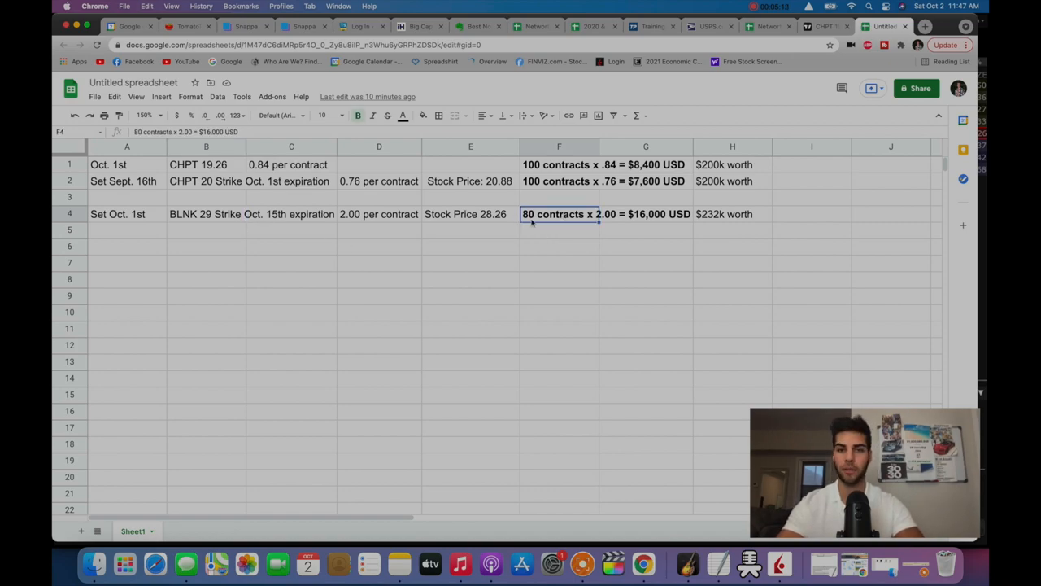
{"action": "left_click", "coordinate": [732, 215]}
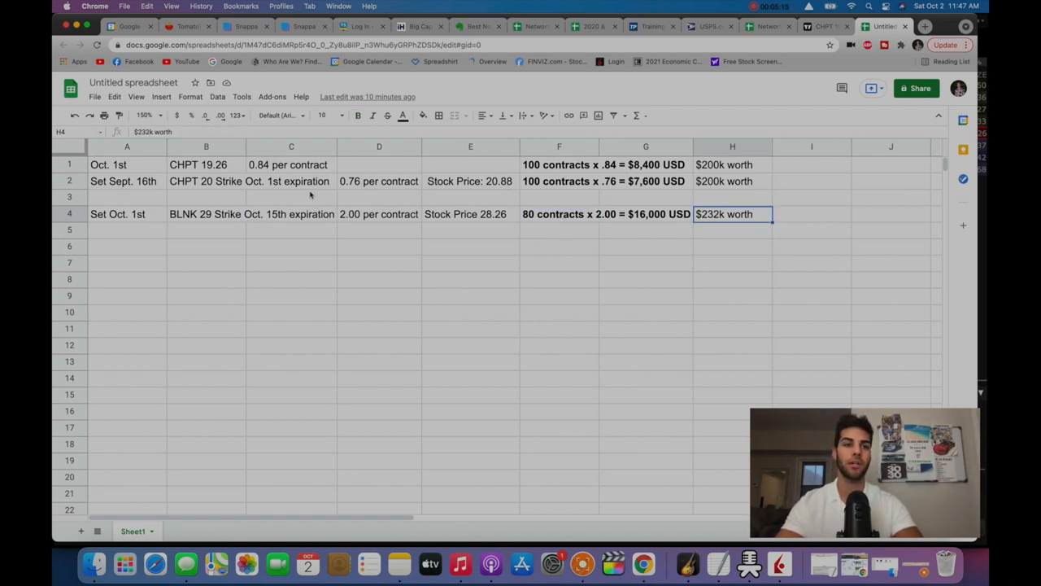
{"action": "left_click", "coordinate": [559, 181]}
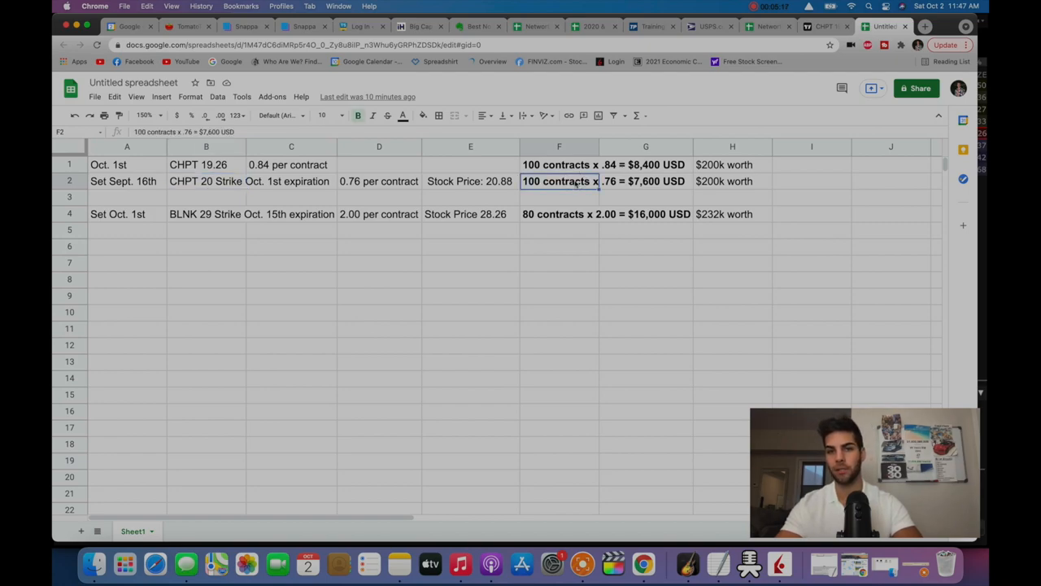
{"action": "left_click", "coordinate": [723, 181]}
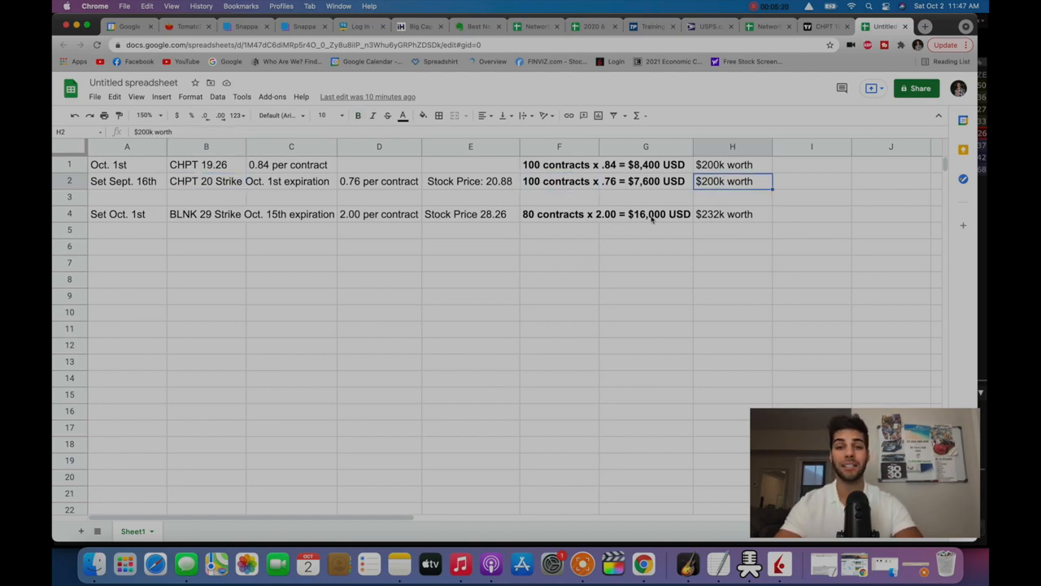
{"action": "left_click", "coordinate": [644, 215]}
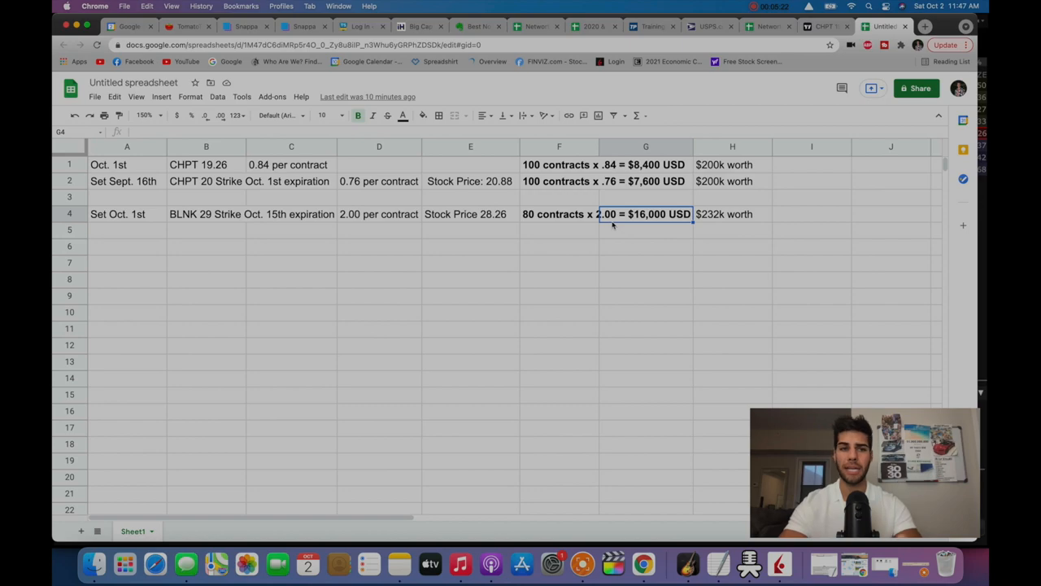
{"action": "left_click", "coordinate": [290, 215]}
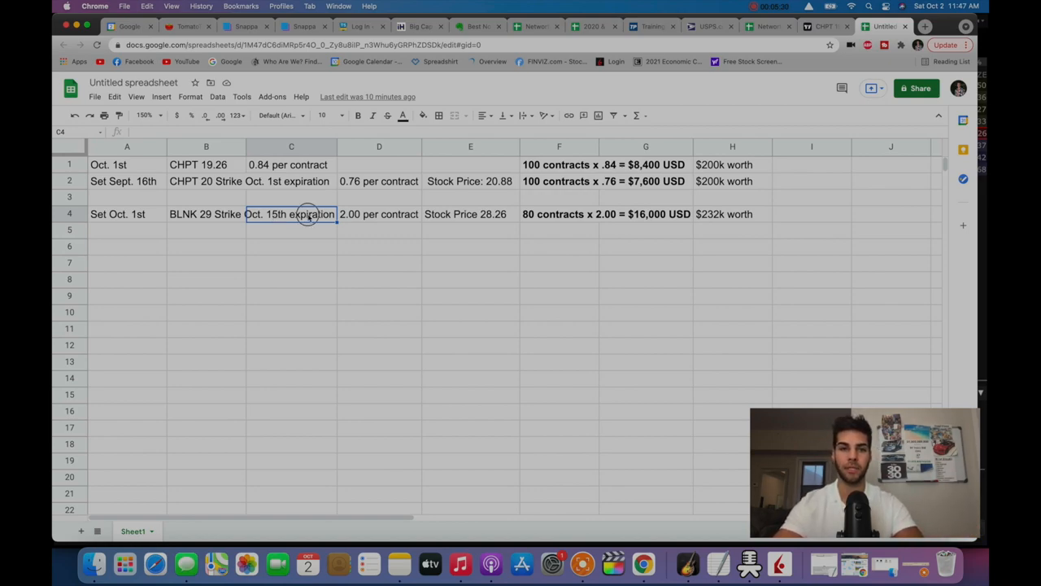
{"action": "left_click", "coordinate": [205, 180]}
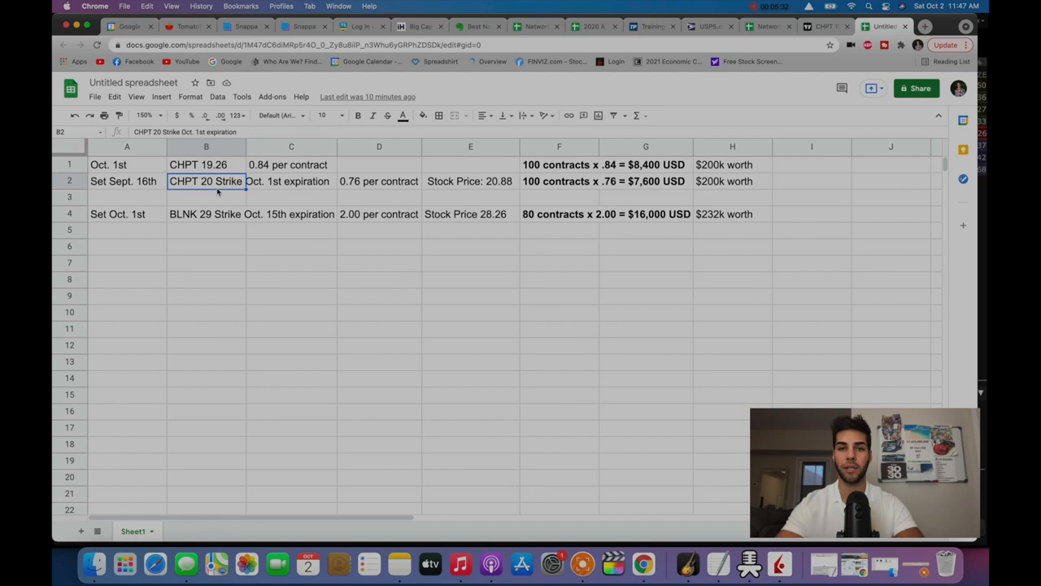
{"action": "mouse_move", "coordinate": [581, 213]}
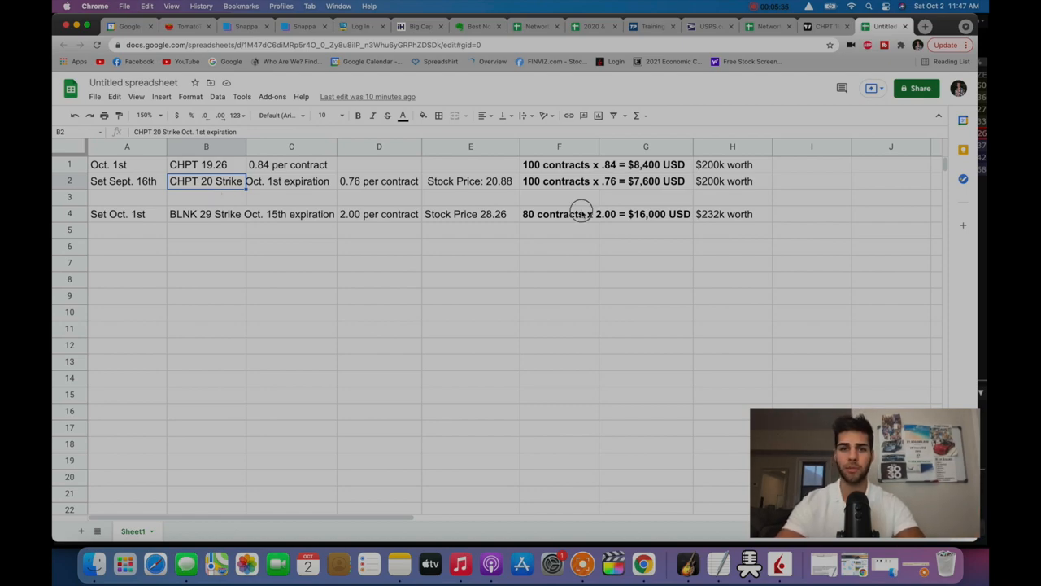
{"action": "left_click", "coordinate": [560, 214]}
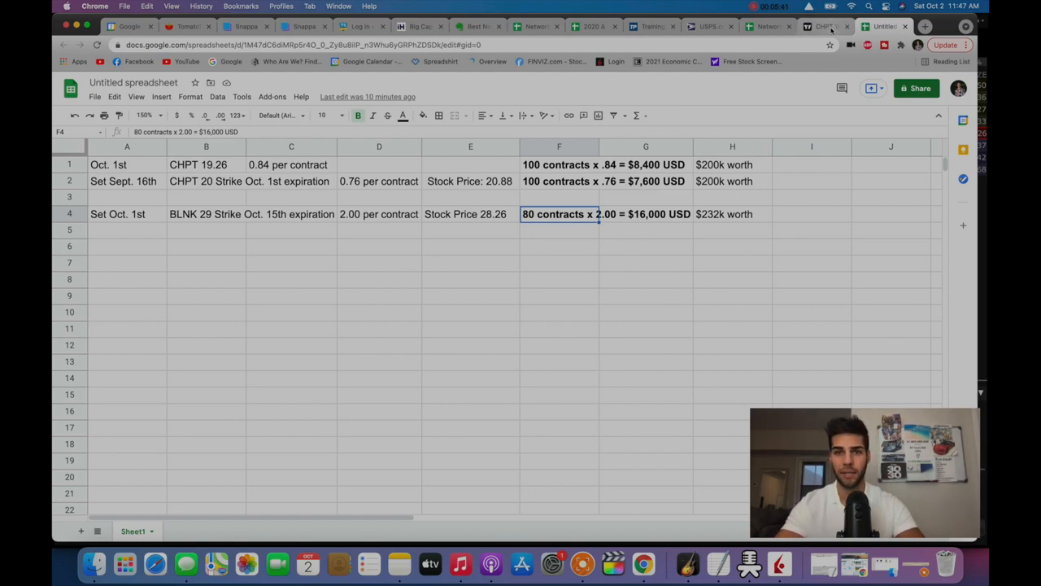
{"action": "left_click", "coordinate": [827, 26]}
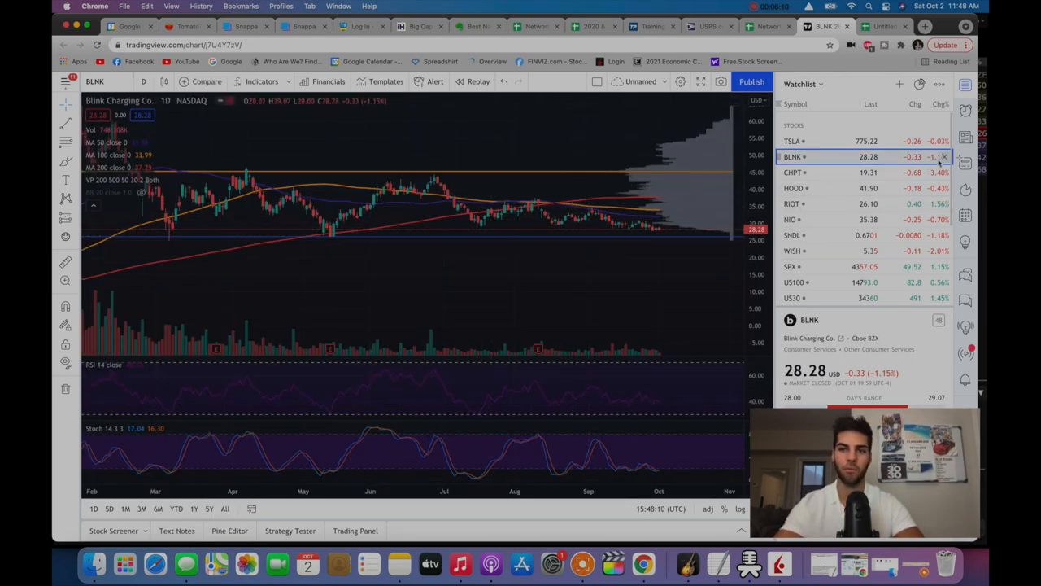
- Flip the chart between CHPT and BLNK several times, ending on BLINK, then return to the spreadsheet
{"action": "left_click", "coordinate": [795, 173]}
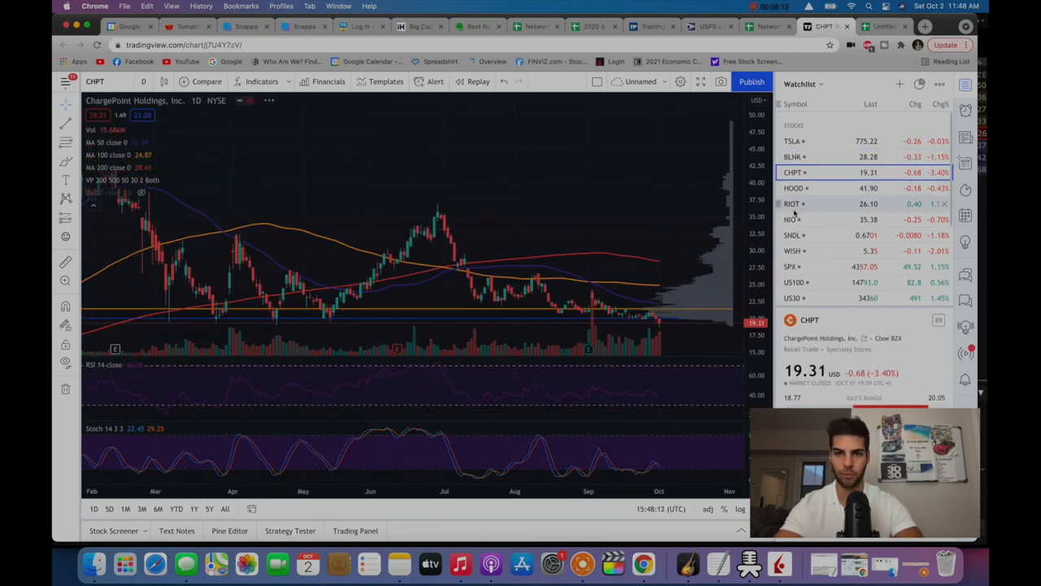
{"action": "mouse_move", "coordinate": [623, 298]}
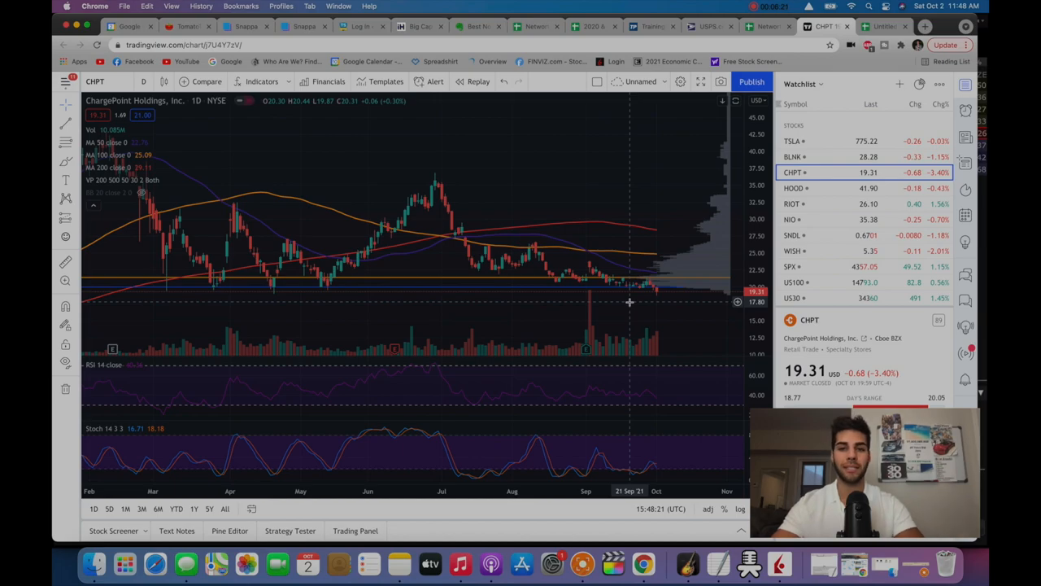
{"action": "mouse_move", "coordinate": [643, 293]}
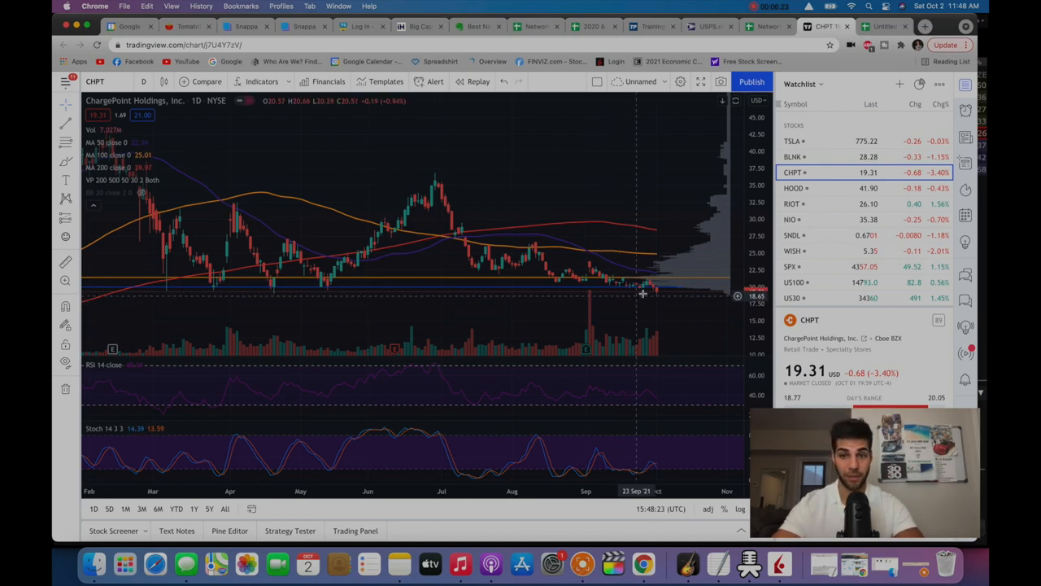
{"action": "left_click", "coordinate": [794, 156]}
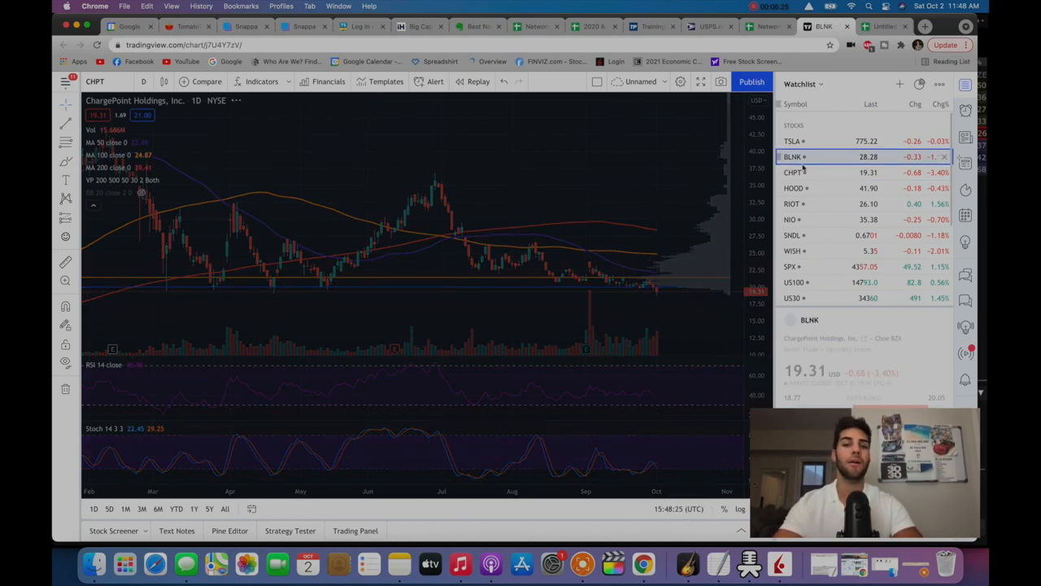
{"action": "left_click", "coordinate": [794, 156]}
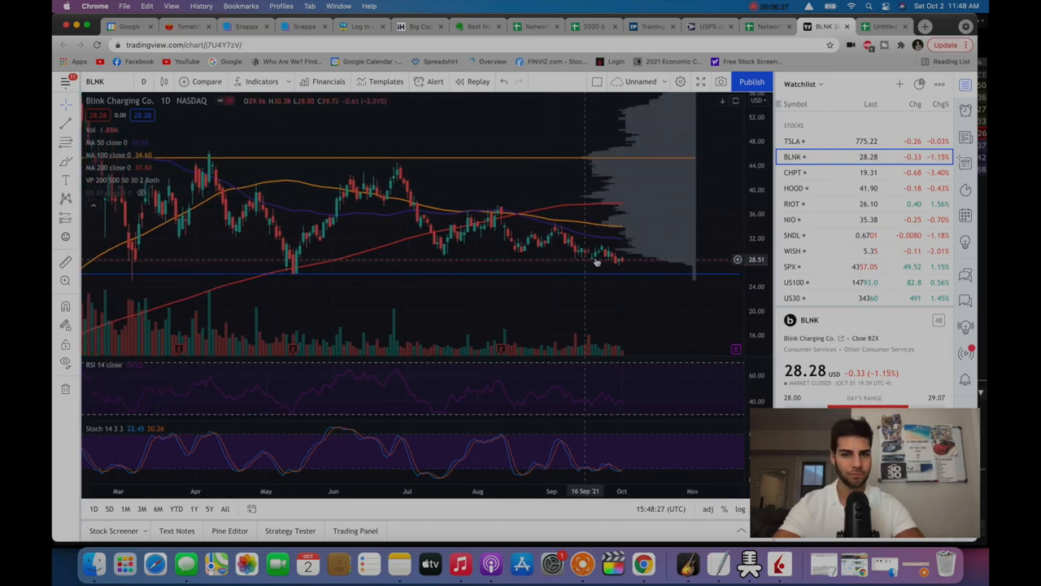
{"action": "mouse_move", "coordinate": [471, 277]}
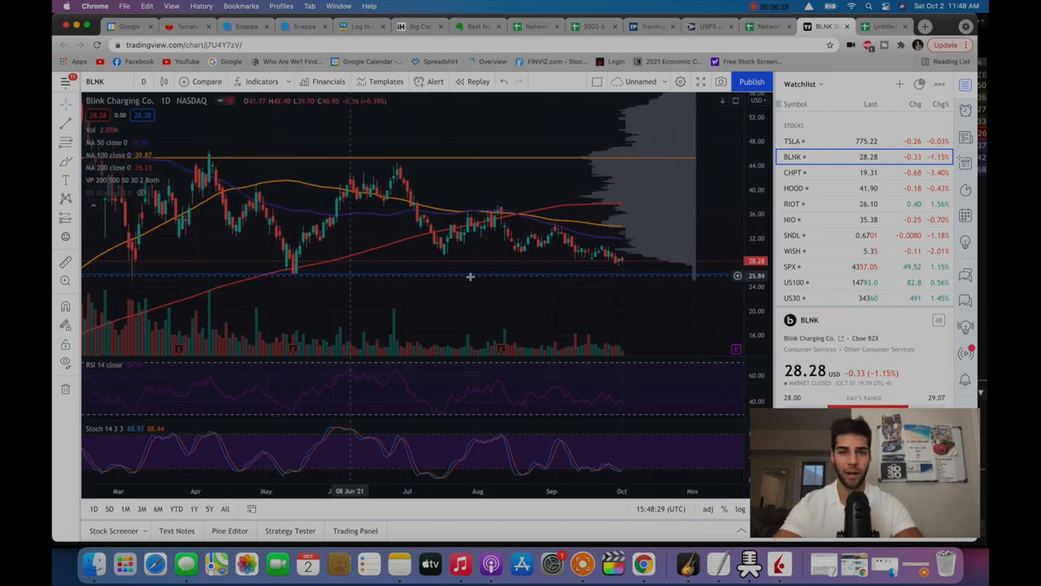
{"action": "mouse_move", "coordinate": [301, 215]}
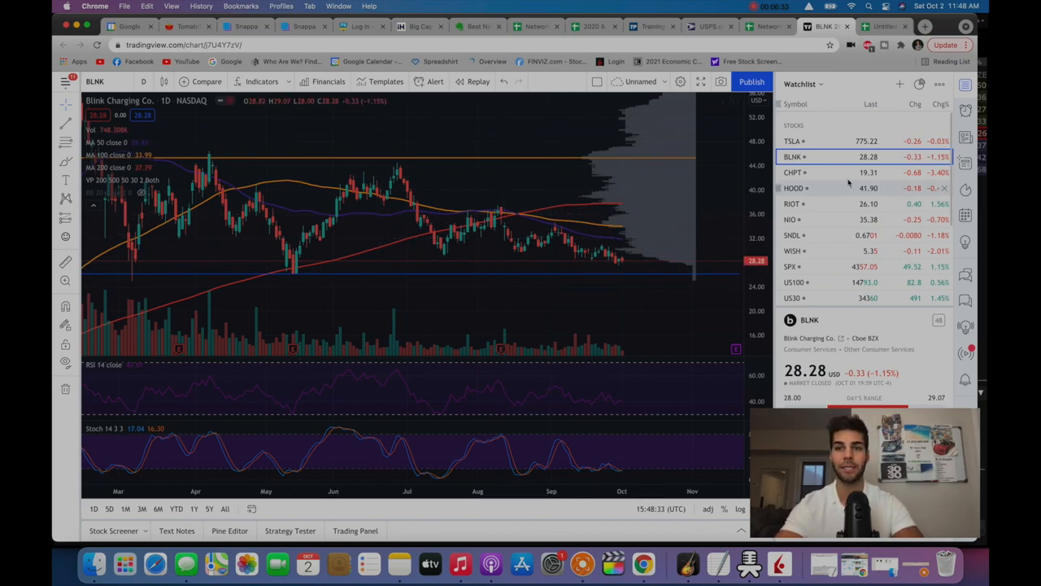
{"action": "left_click", "coordinate": [794, 173]}
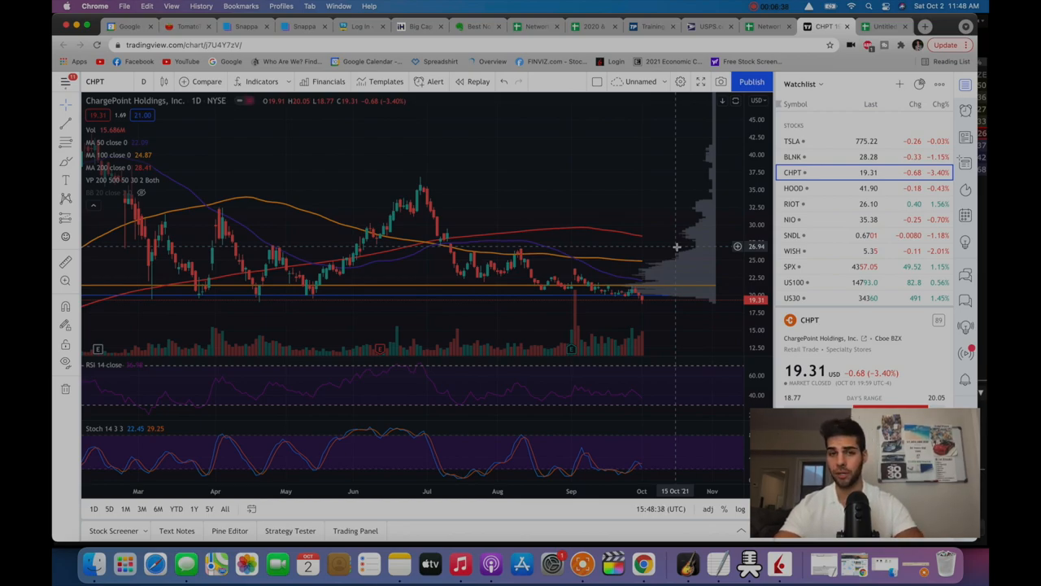
{"action": "mouse_move", "coordinate": [654, 306]}
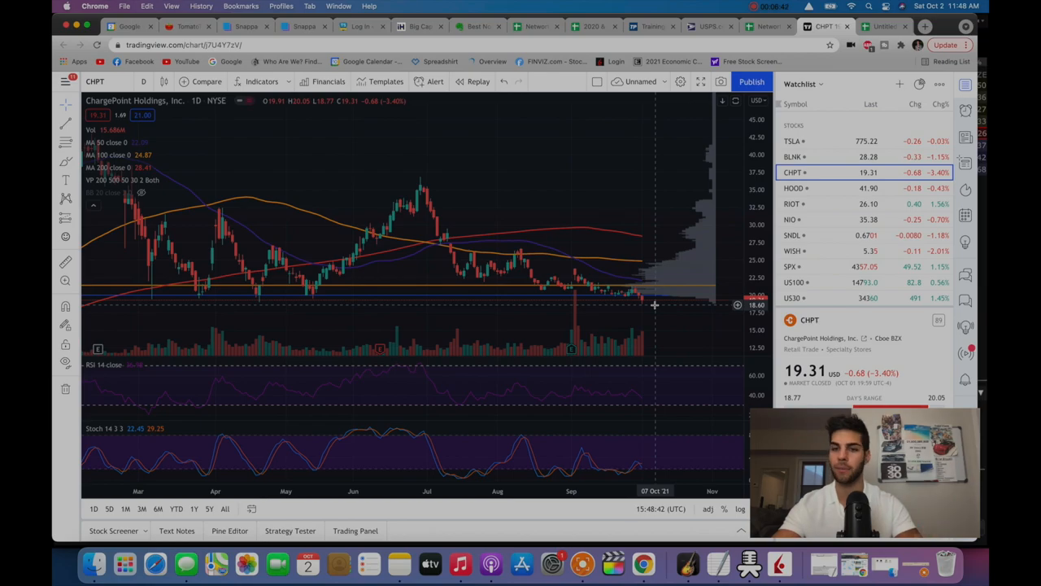
{"action": "left_click", "coordinate": [822, 156]}
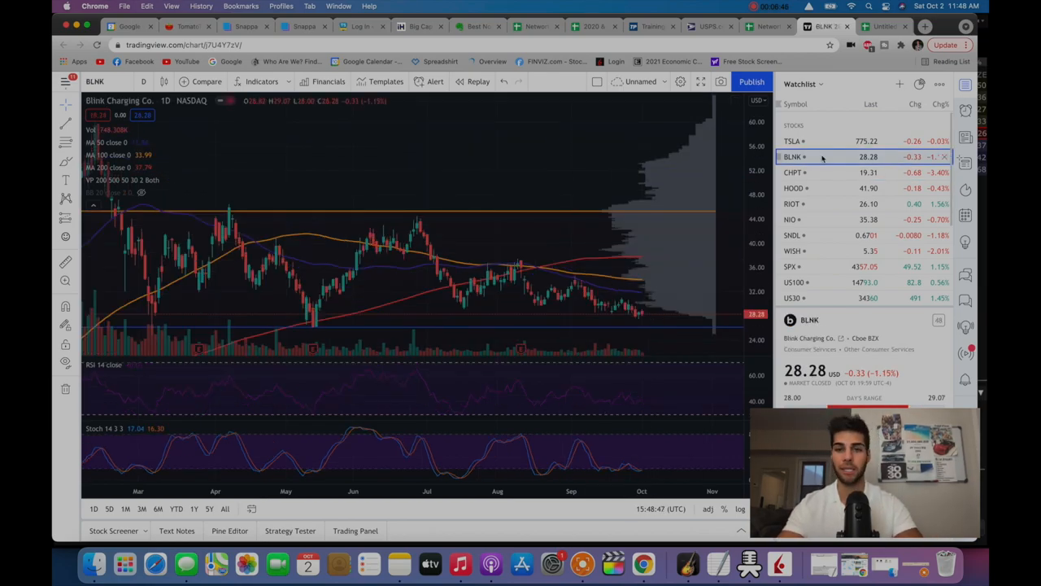
{"action": "mouse_move", "coordinate": [620, 306]}
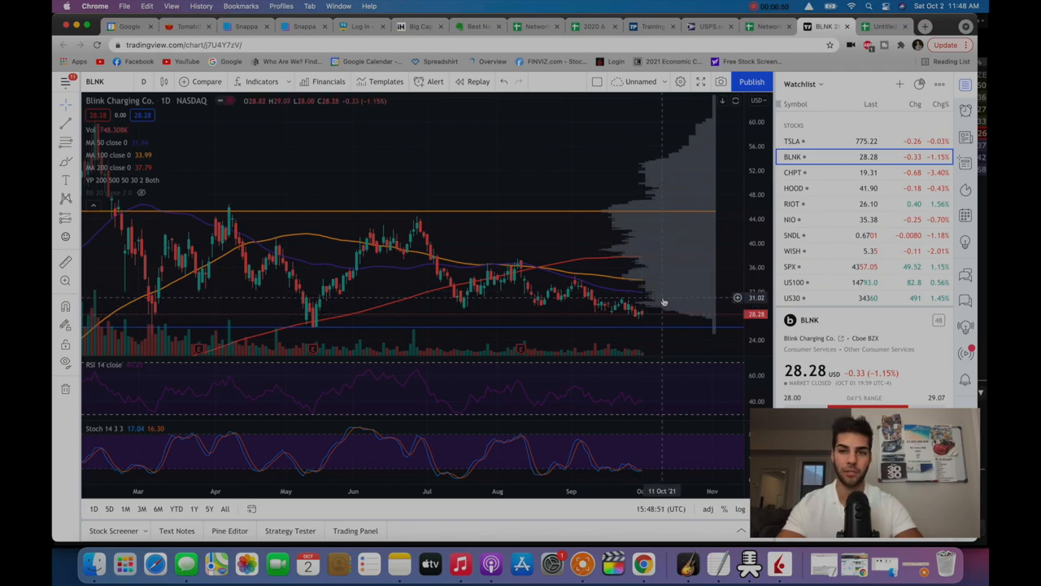
{"action": "mouse_move", "coordinate": [661, 305]}
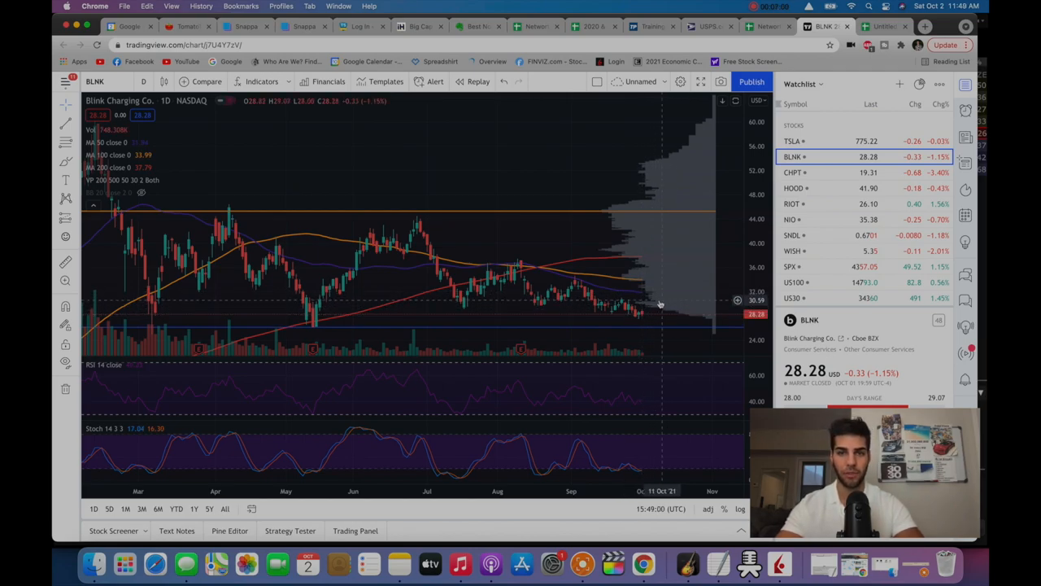
{"action": "left_click", "coordinate": [882, 26]}
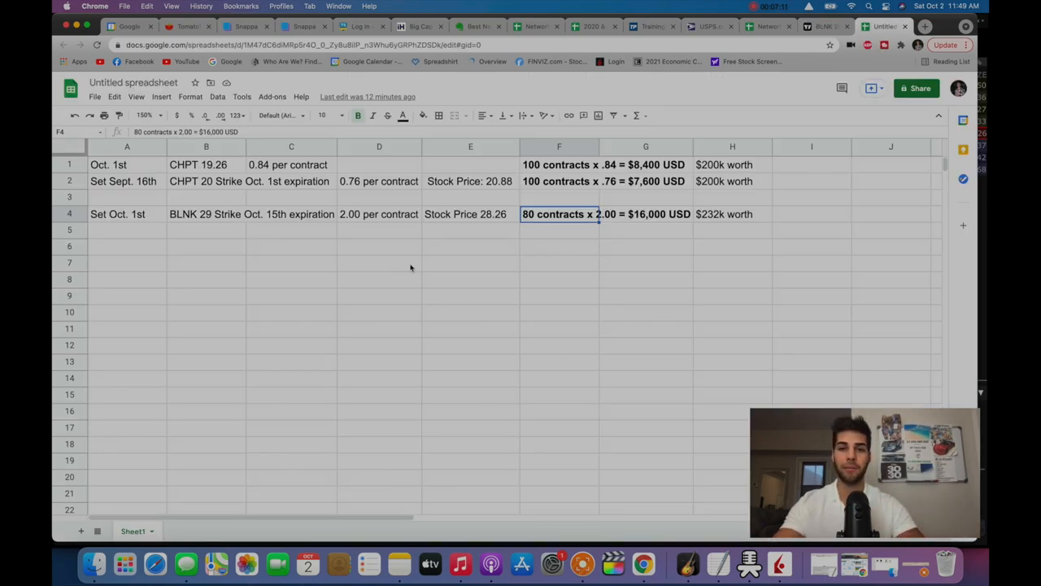
{"action": "mouse_move", "coordinate": [332, 270]}
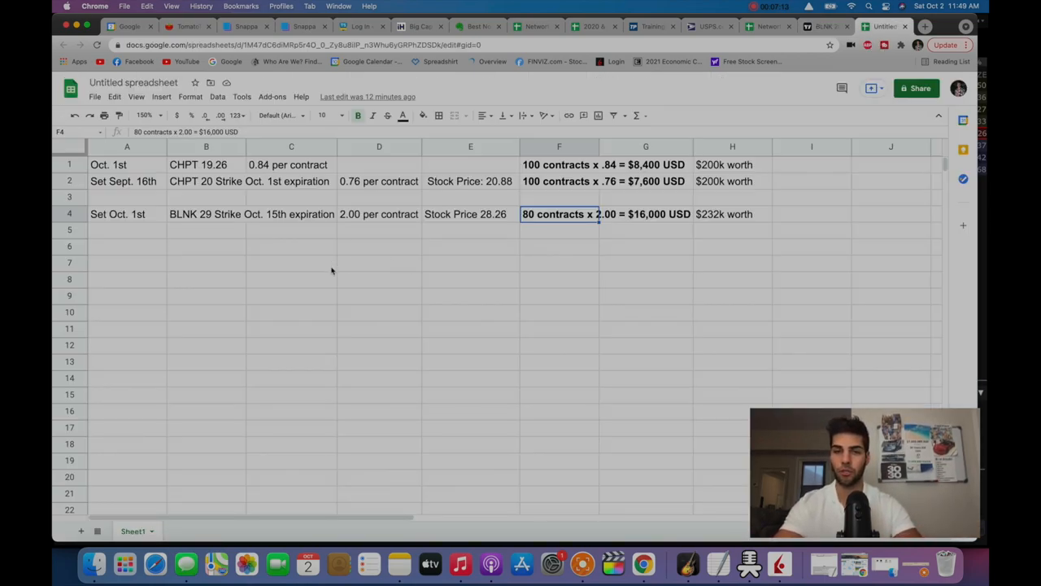
{"action": "left_click", "coordinate": [645, 215]}
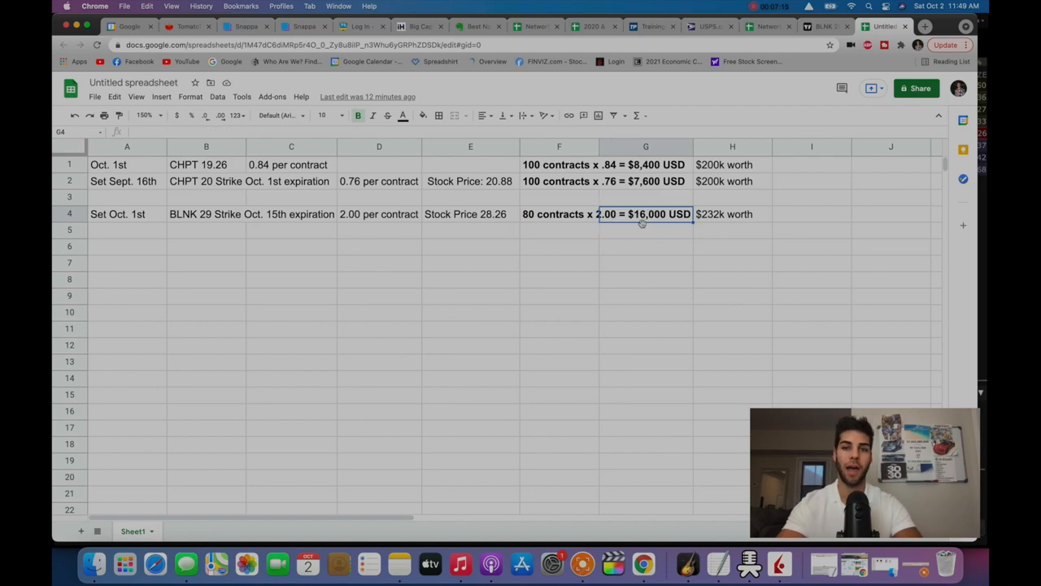
{"action": "mouse_move", "coordinate": [494, 247]}
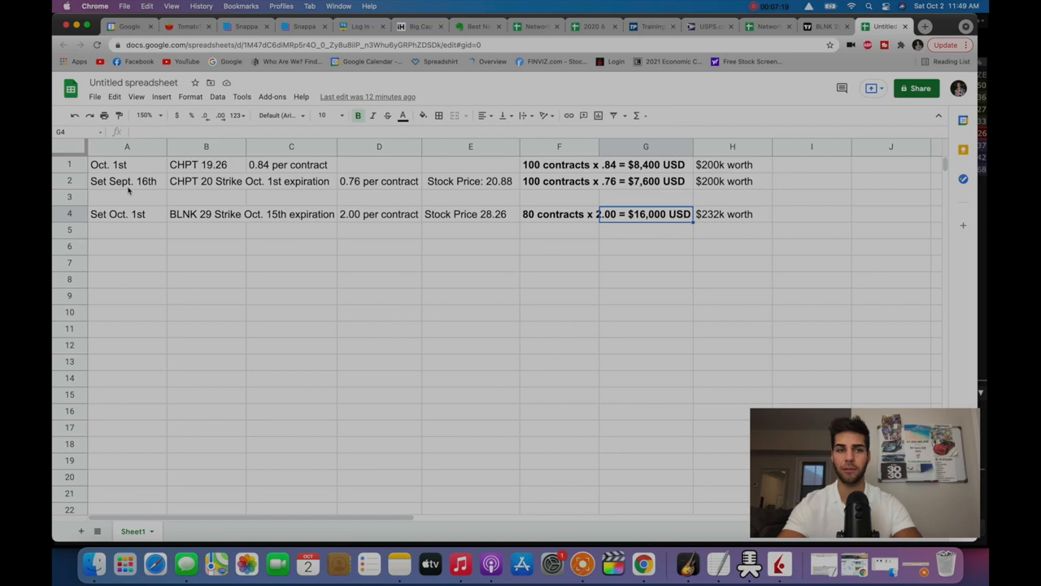
{"action": "left_click", "coordinate": [127, 181]}
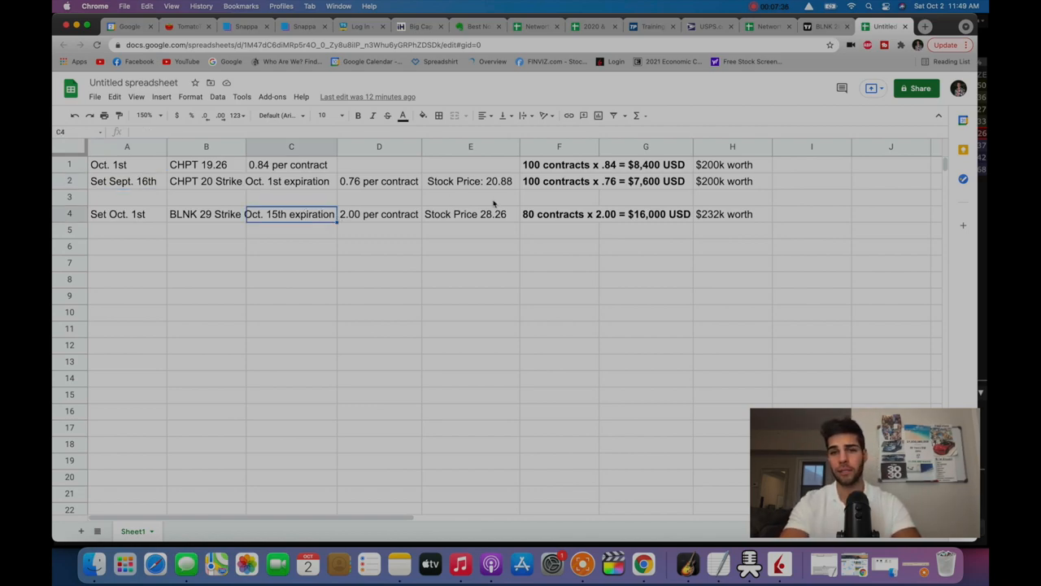
{"action": "left_click", "coordinate": [645, 215]}
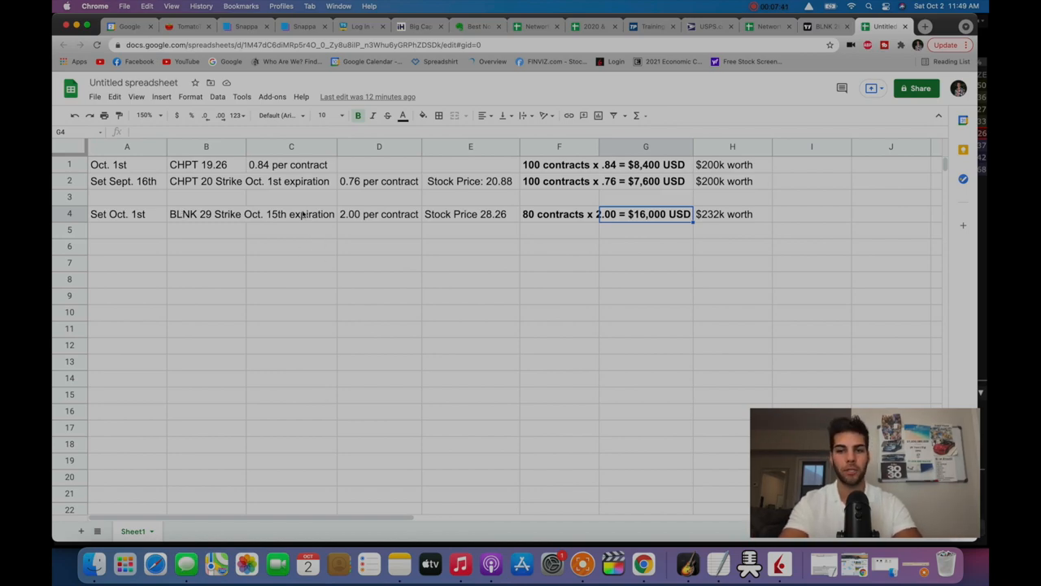
{"action": "left_click", "coordinate": [645, 181]}
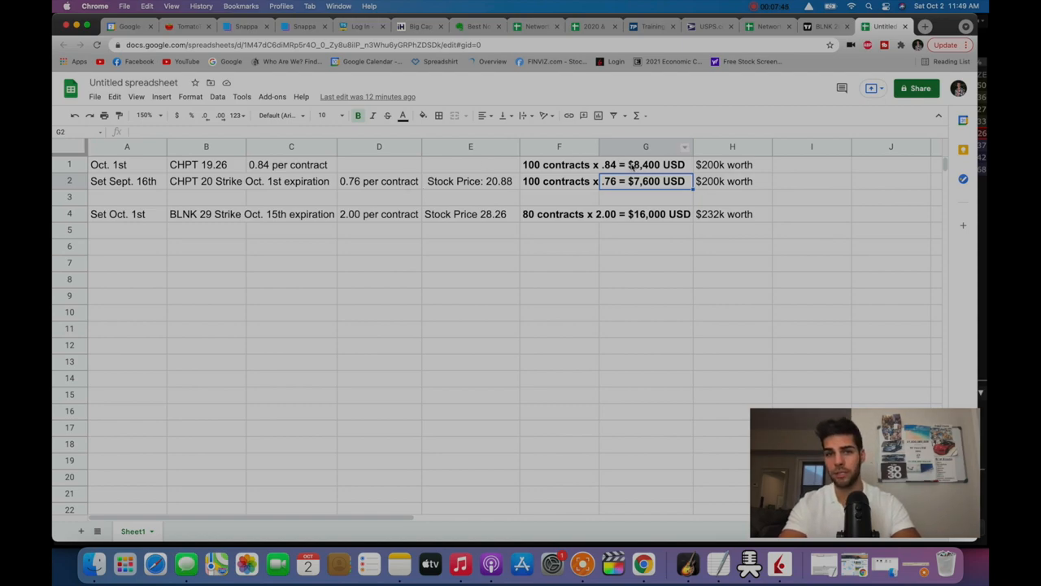
{"action": "left_click", "coordinate": [645, 164]}
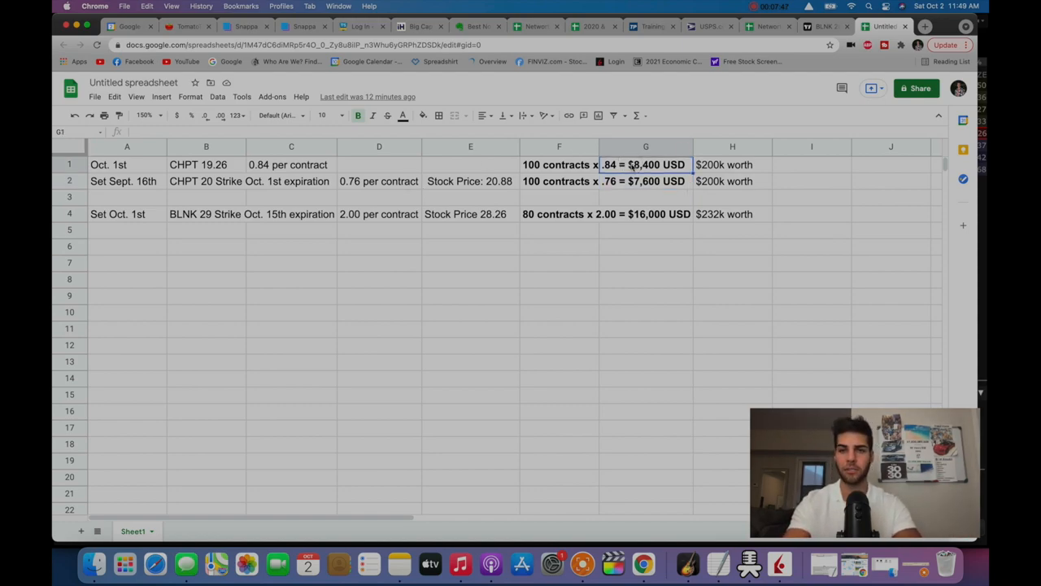
{"action": "left_click", "coordinate": [644, 214]}
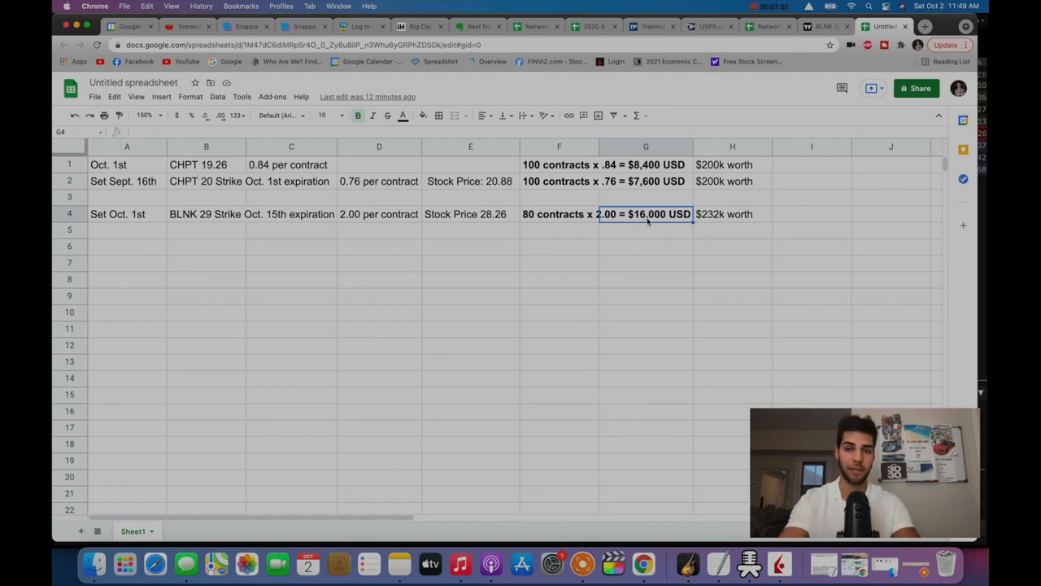
{"action": "left_click", "coordinate": [127, 180]}
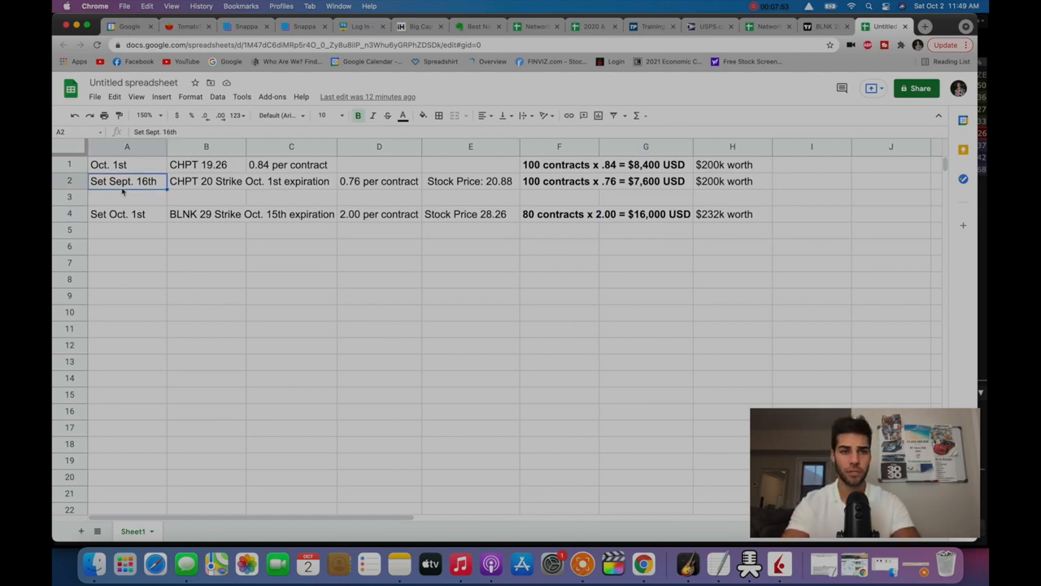
{"action": "left_click", "coordinate": [289, 215]}
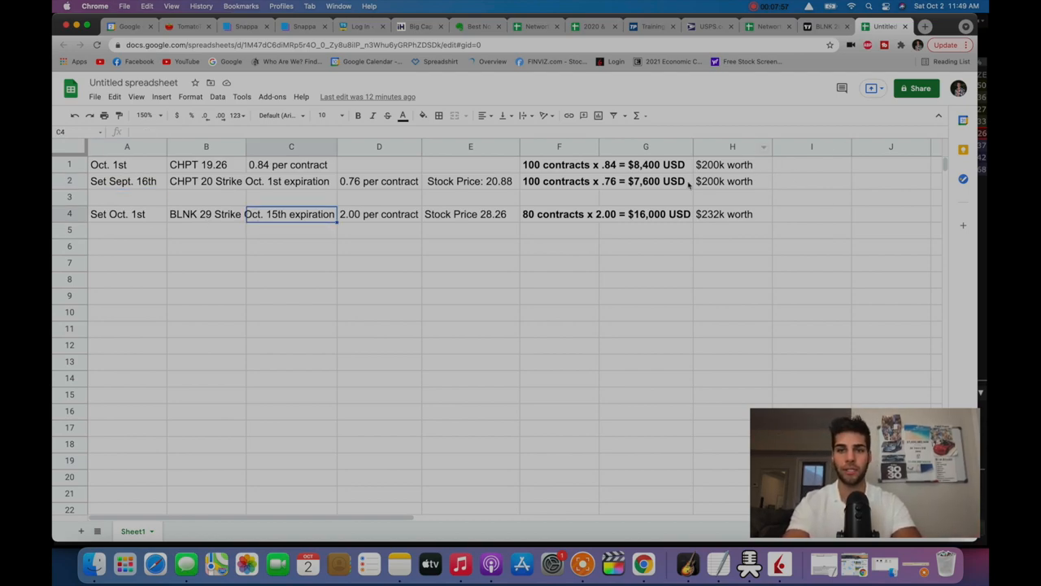
{"action": "left_click", "coordinate": [644, 215]}
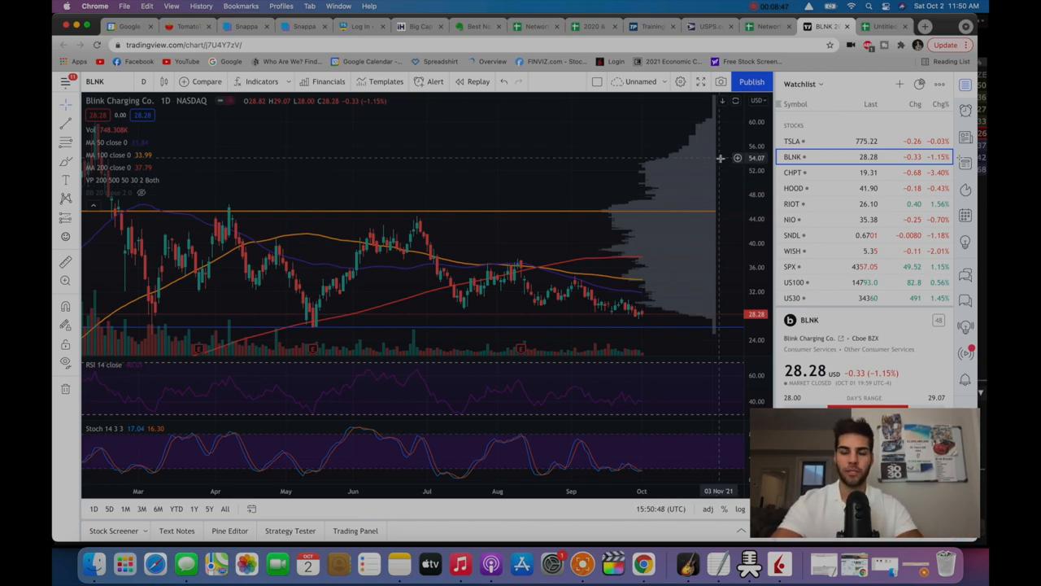
{"action": "mouse_move", "coordinate": [654, 173]}
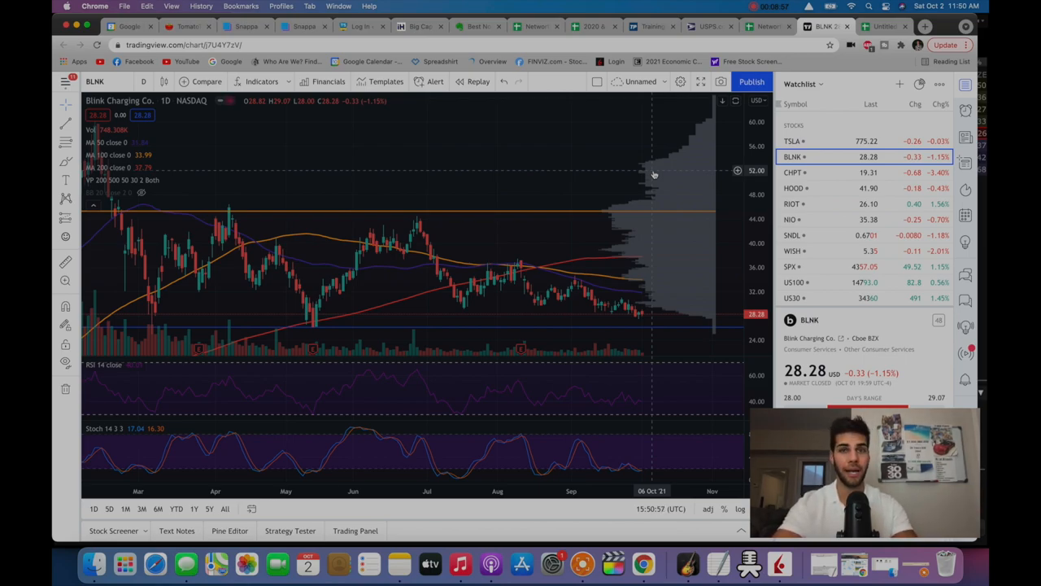
{"action": "mouse_move", "coordinate": [571, 186]}
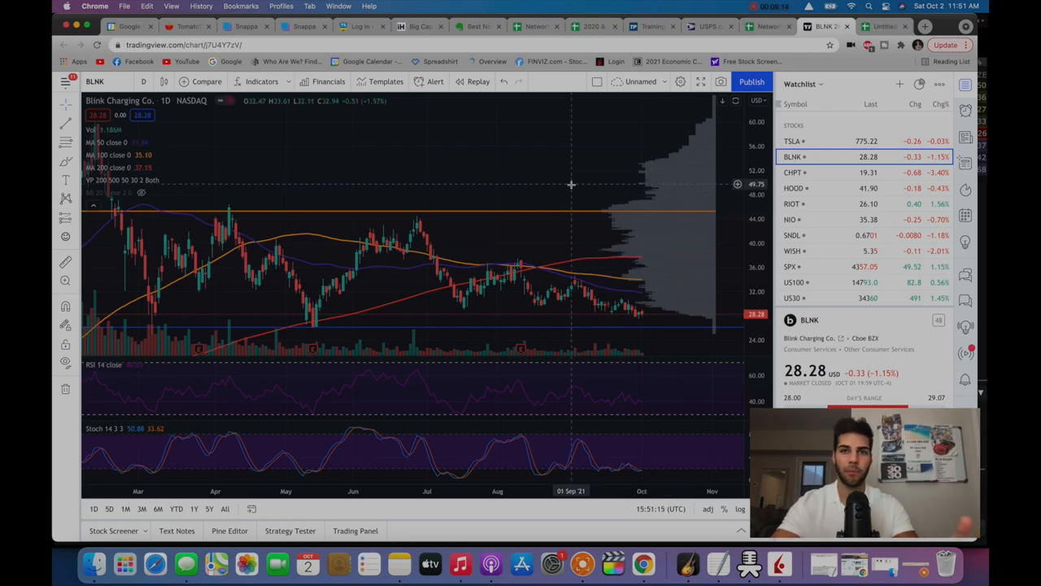